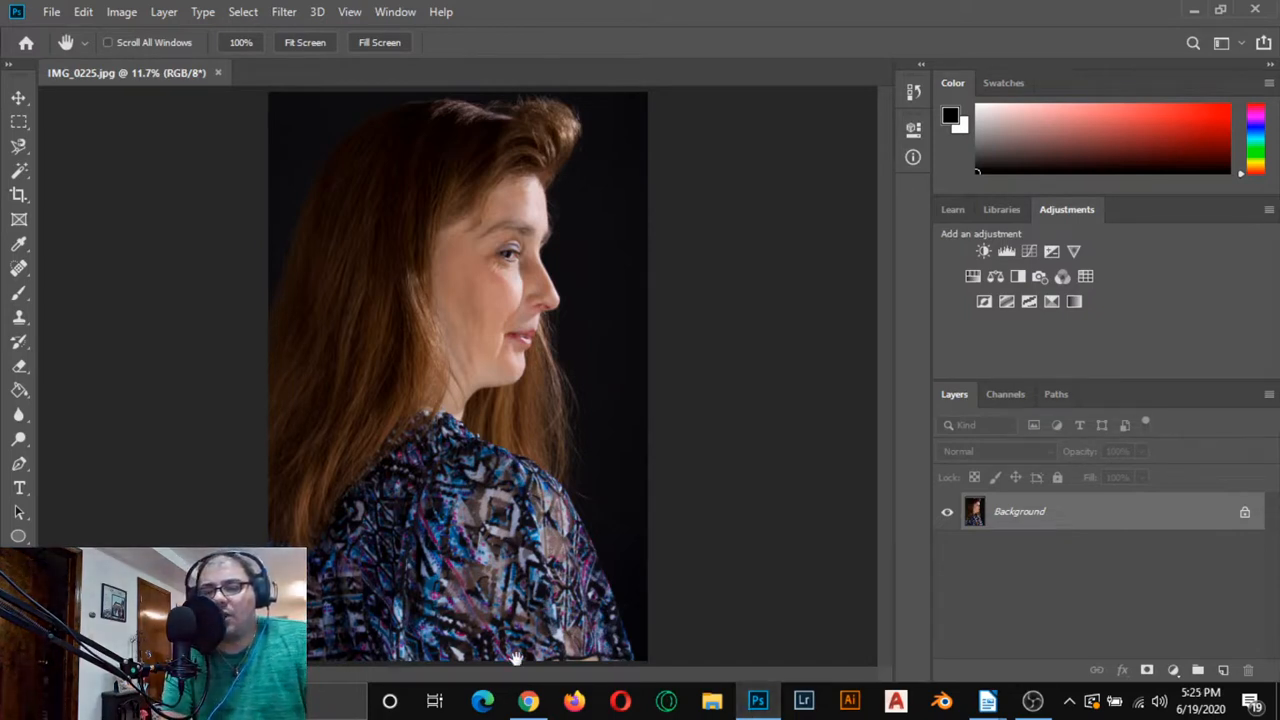
pyautogui.moveTo(30, 483)
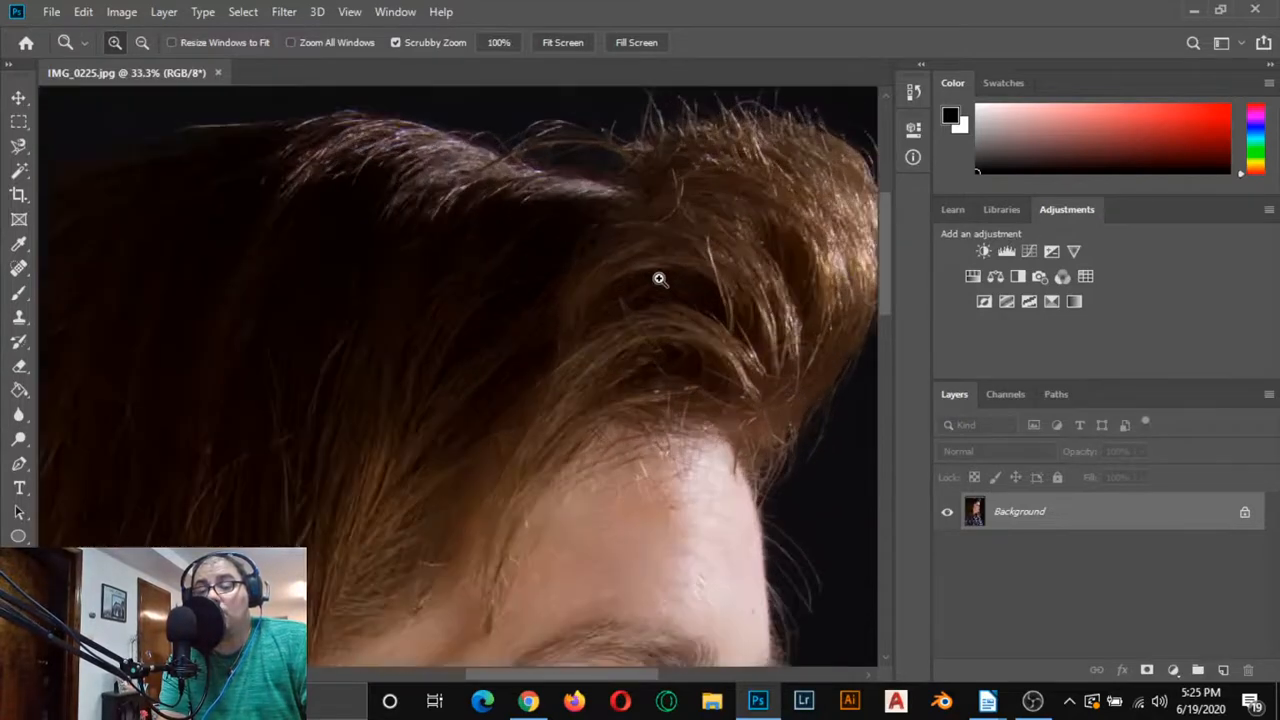
# Zoom into the hair and duplicate the Background layer as 'Background copy'.
pyautogui.click(659, 278)
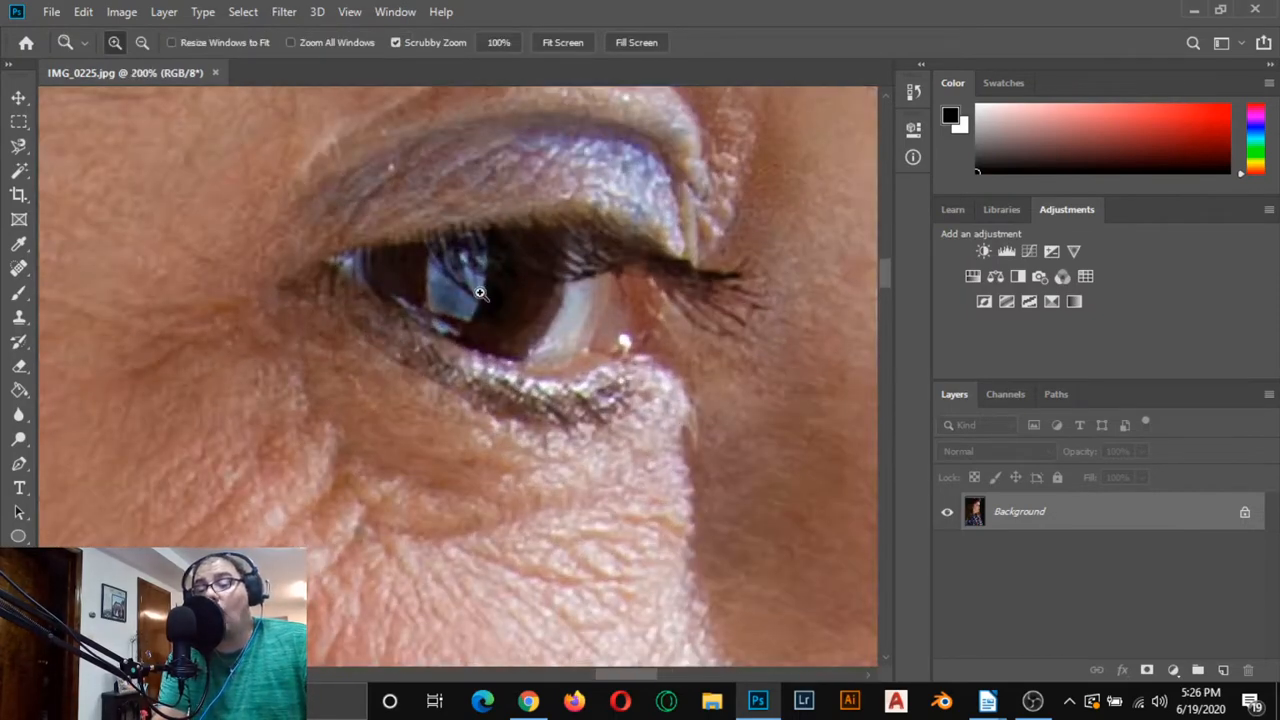
pyautogui.moveTo(98, 481)
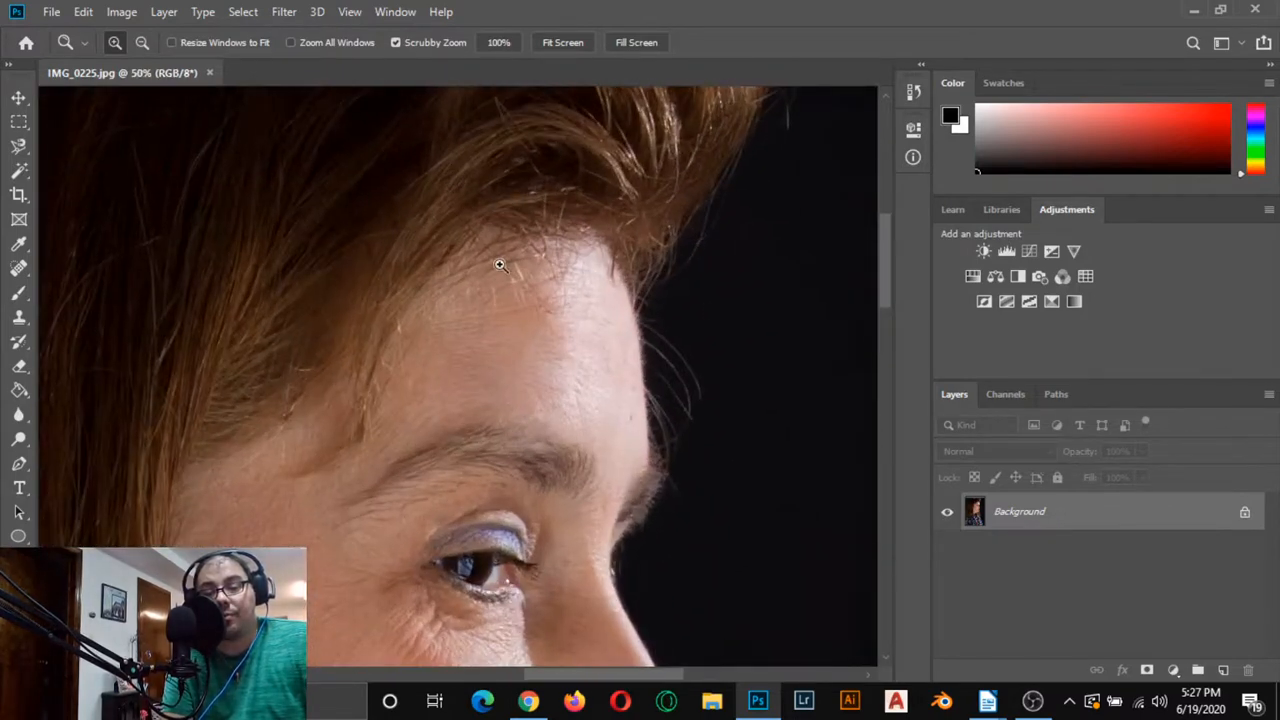
pyautogui.moveTo(80, 225)
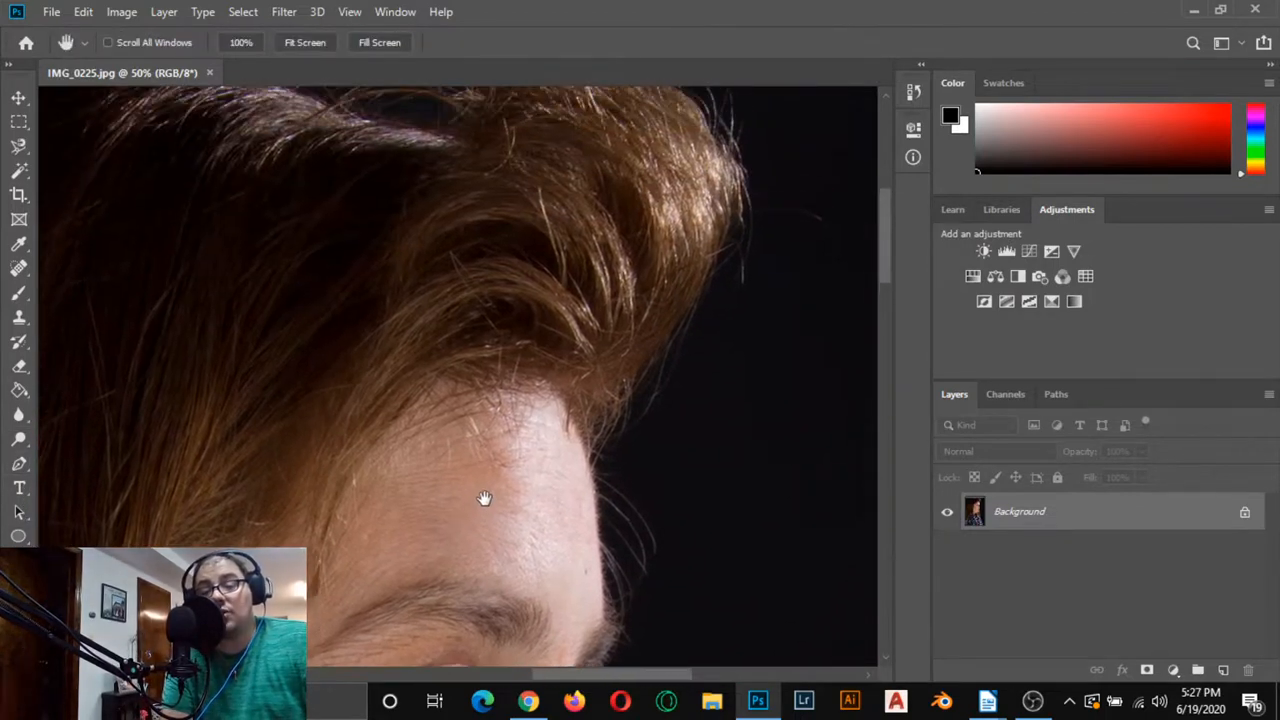
pyautogui.moveTo(485, 498); pyautogui.dragTo(443, 549)
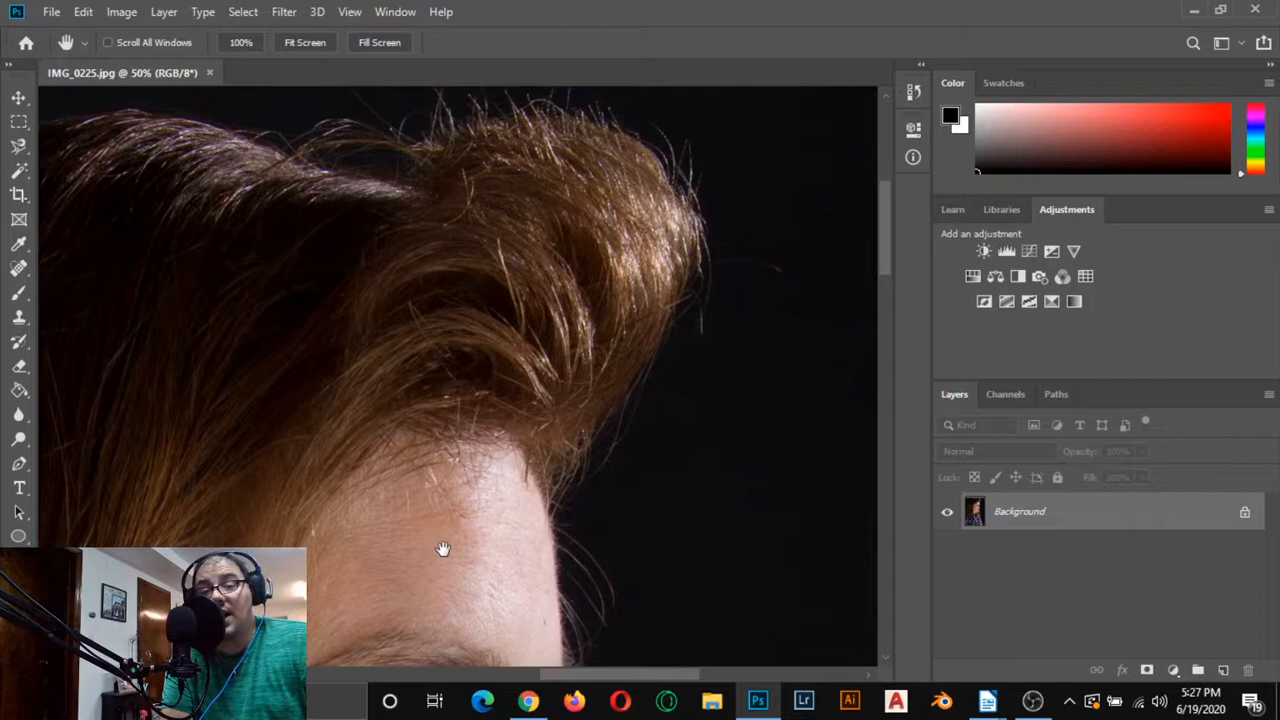
pyautogui.moveTo(1228, 617)
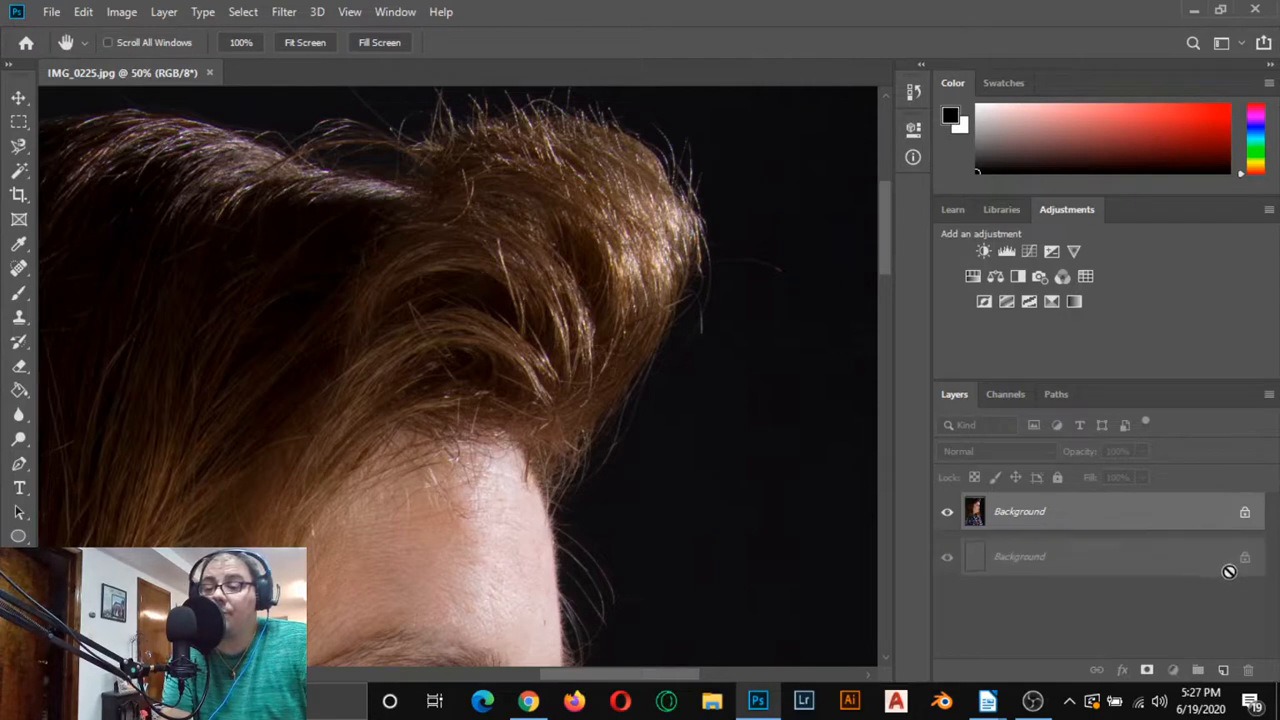
pyautogui.click(1223, 670)
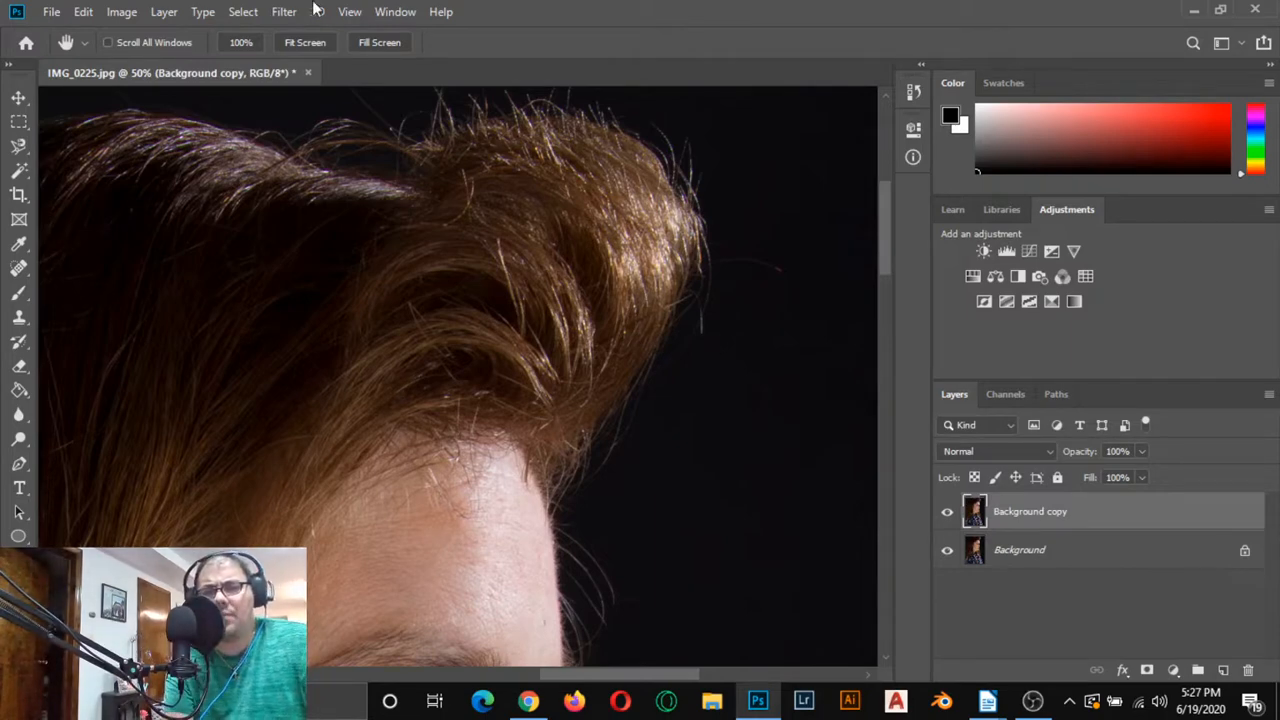
pyautogui.click(284, 11)
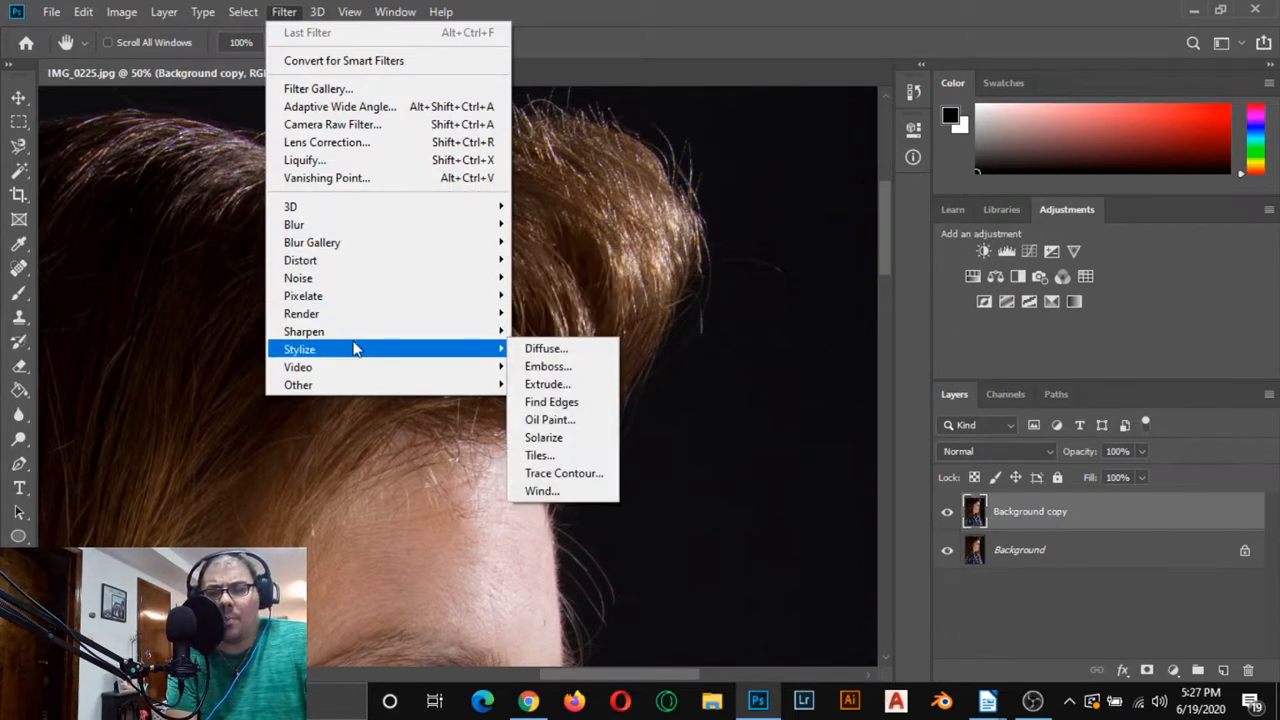
pyautogui.moveTo(304, 331)
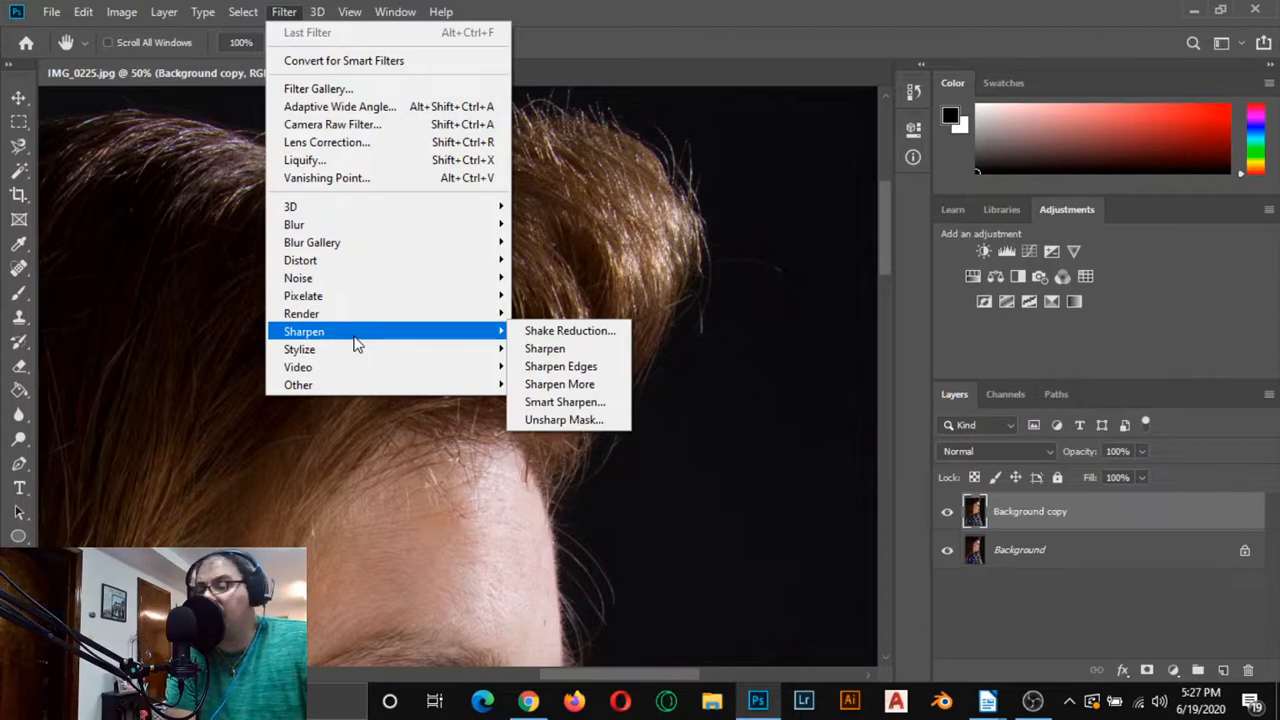
pyautogui.moveTo(560, 384)
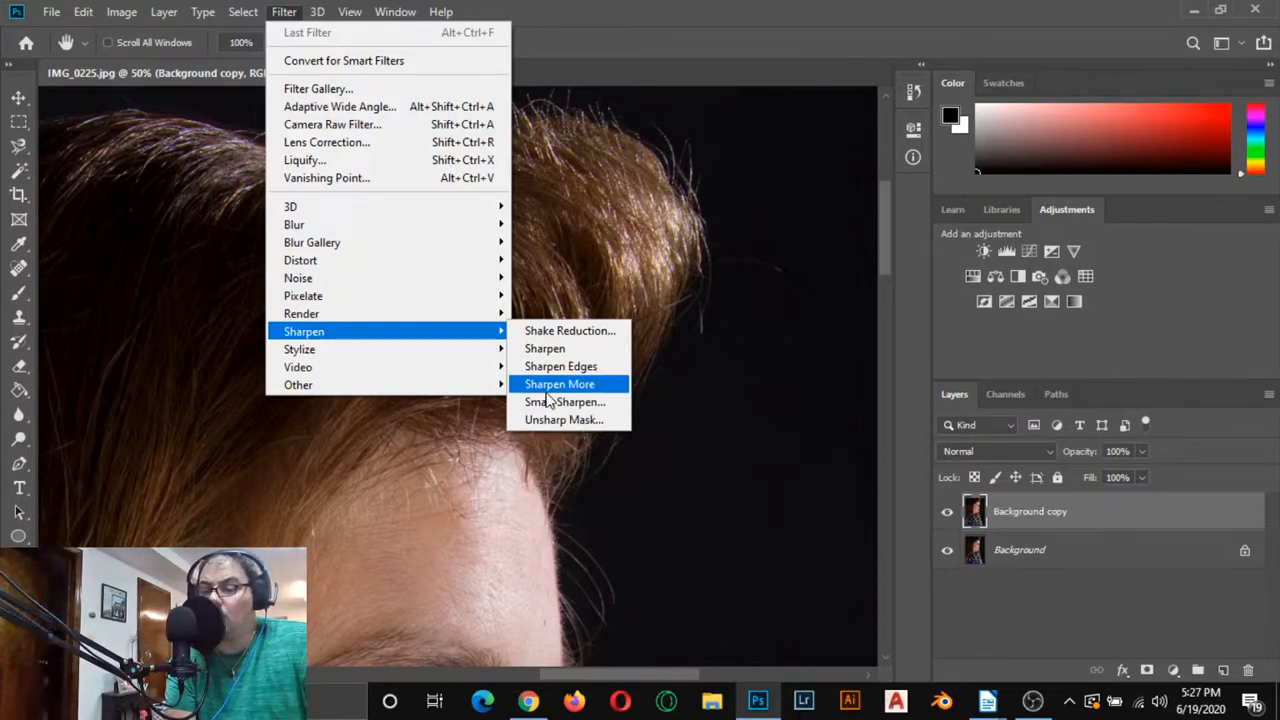
# Apply Smart Sharpen to Background copy with Amount 355% and Radius 2.1 px.
pyautogui.click(564, 401)
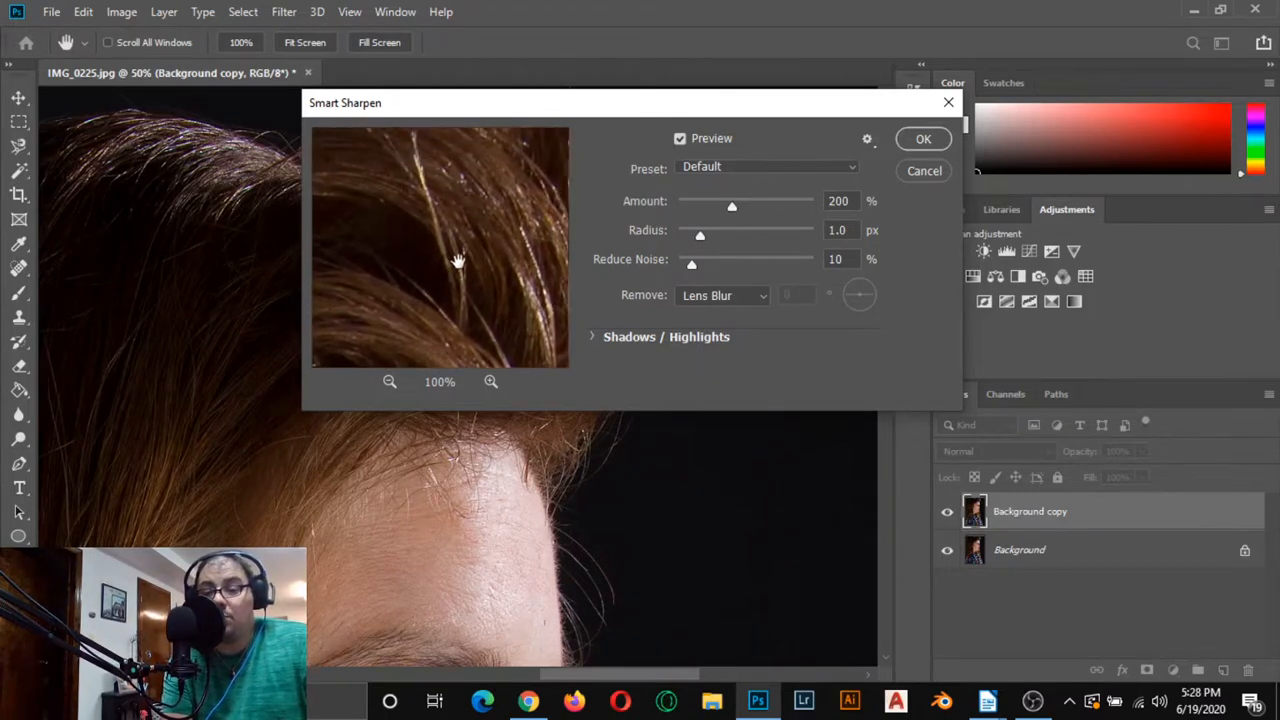
pyautogui.click(389, 381)
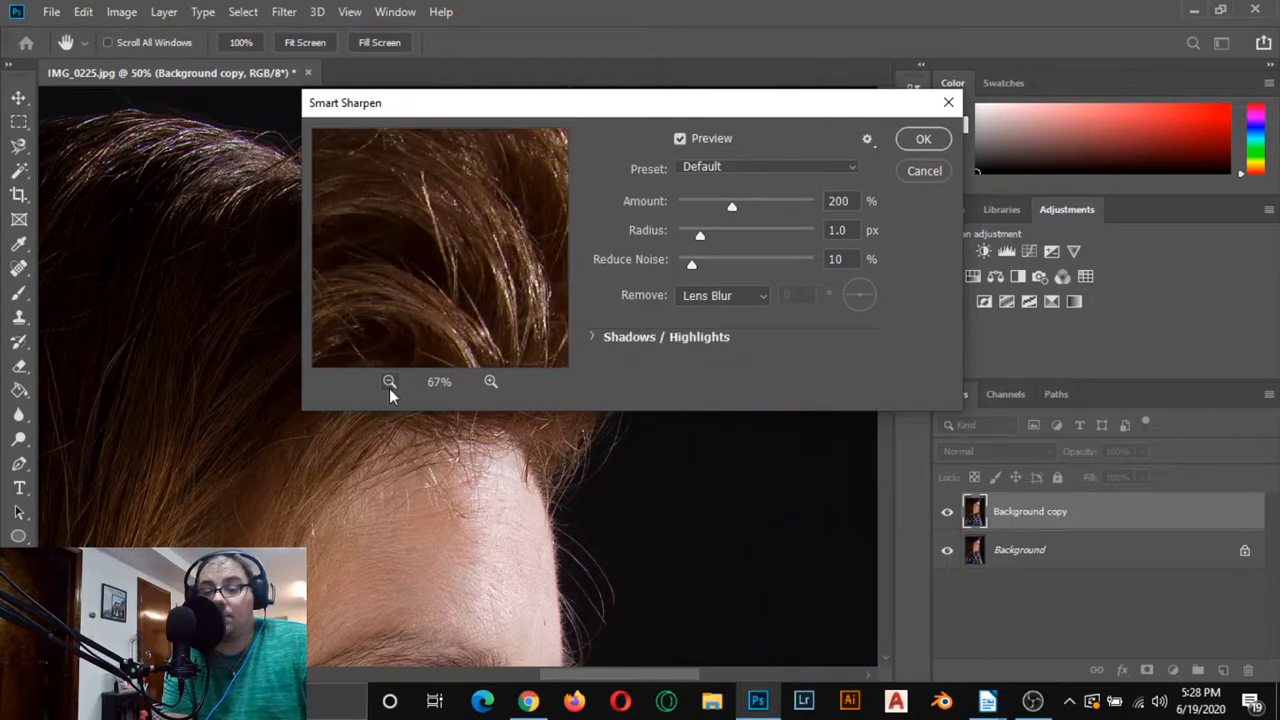
pyautogui.click(389, 381)
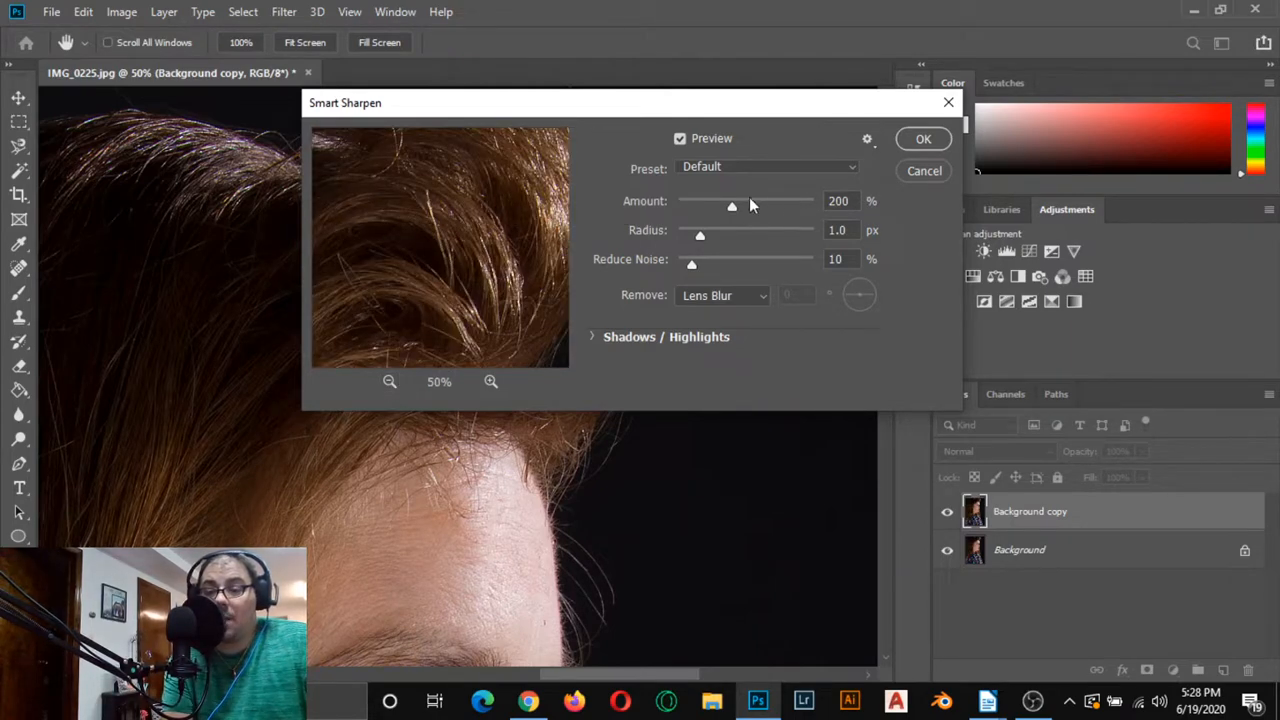
pyautogui.moveTo(732, 205); pyautogui.dragTo(762, 205)
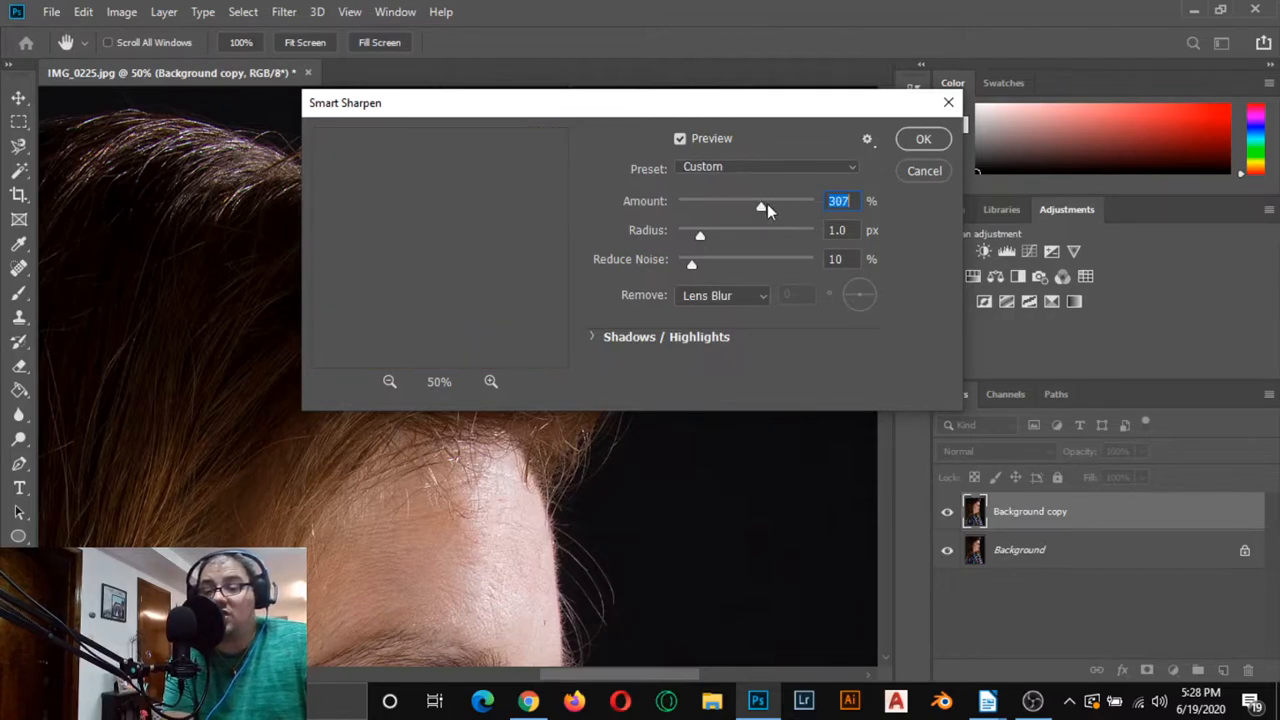
pyautogui.moveTo(762, 207); pyautogui.dragTo(773, 207)
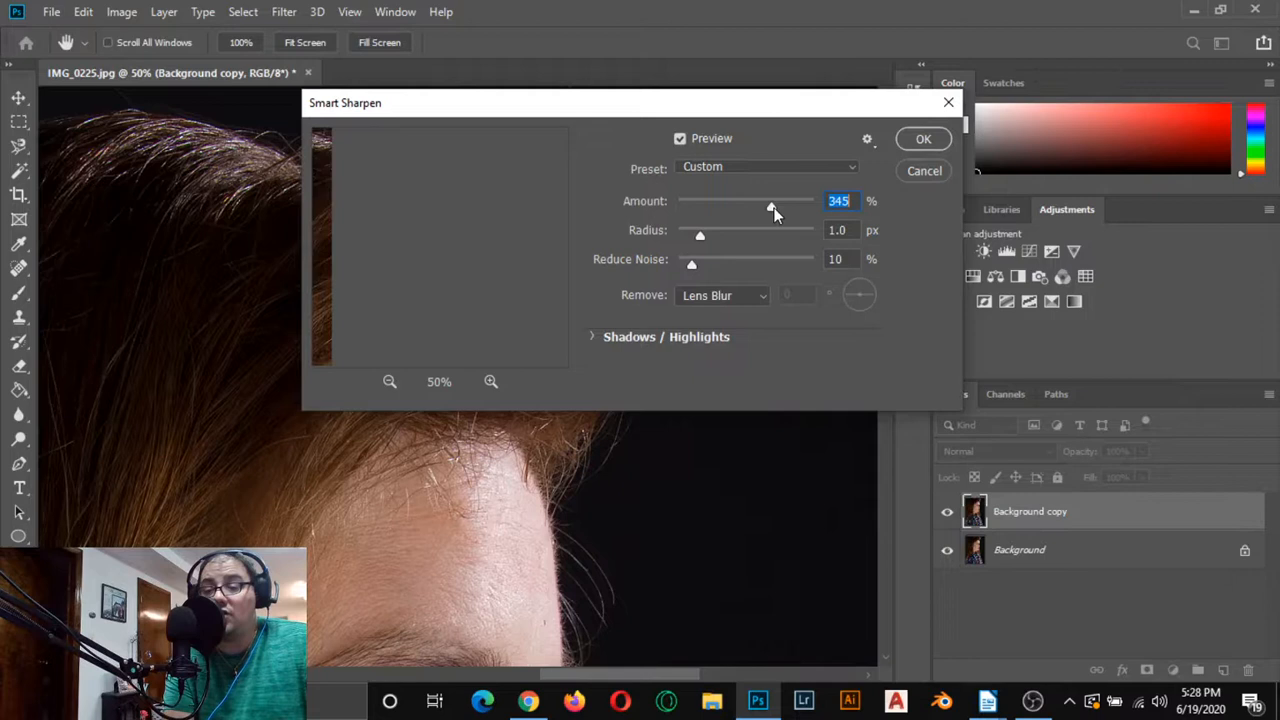
pyautogui.moveTo(770, 207); pyautogui.dragTo(782, 207)
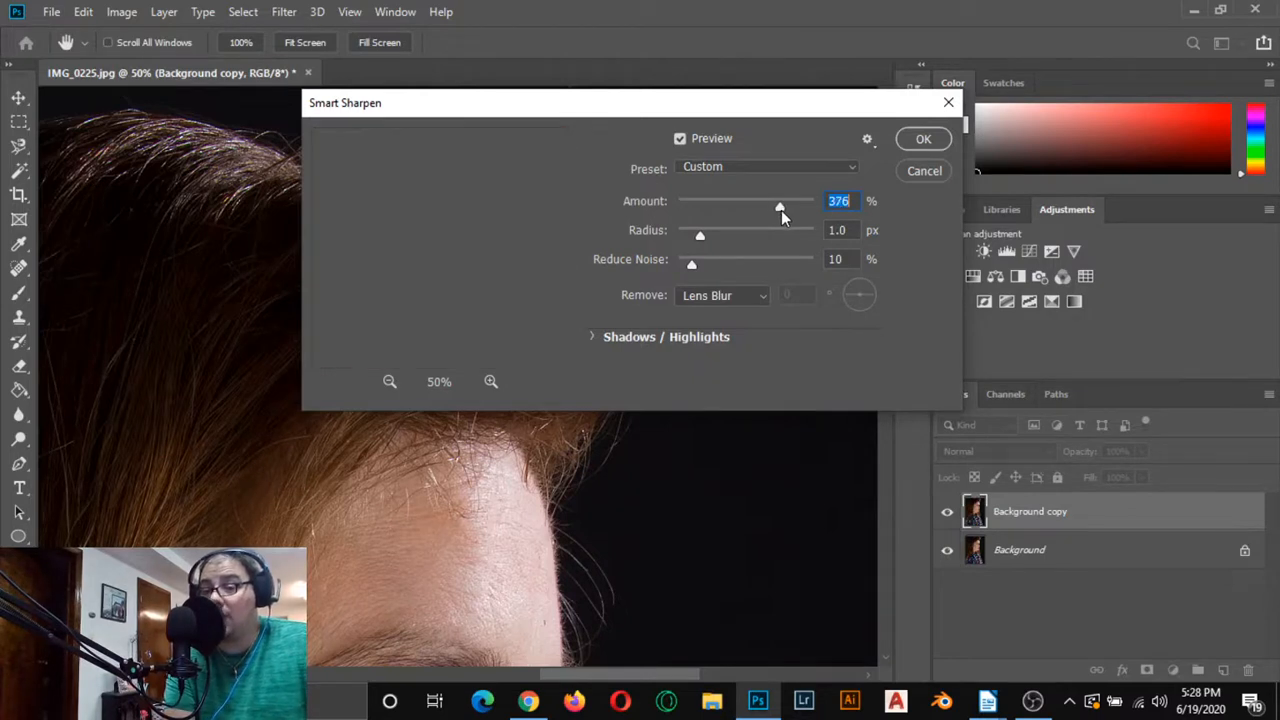
pyautogui.moveTo(780, 206); pyautogui.dragTo(773, 206)
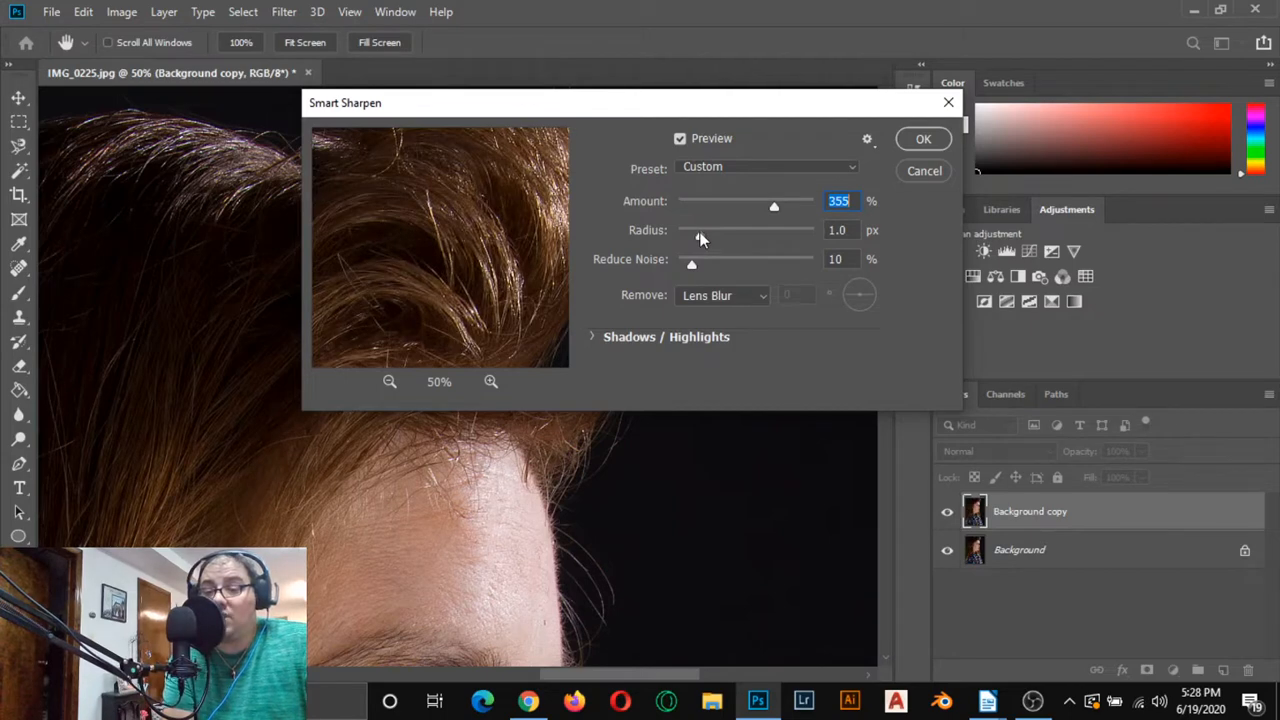
pyautogui.moveTo(695, 238); pyautogui.dragTo(710, 238)
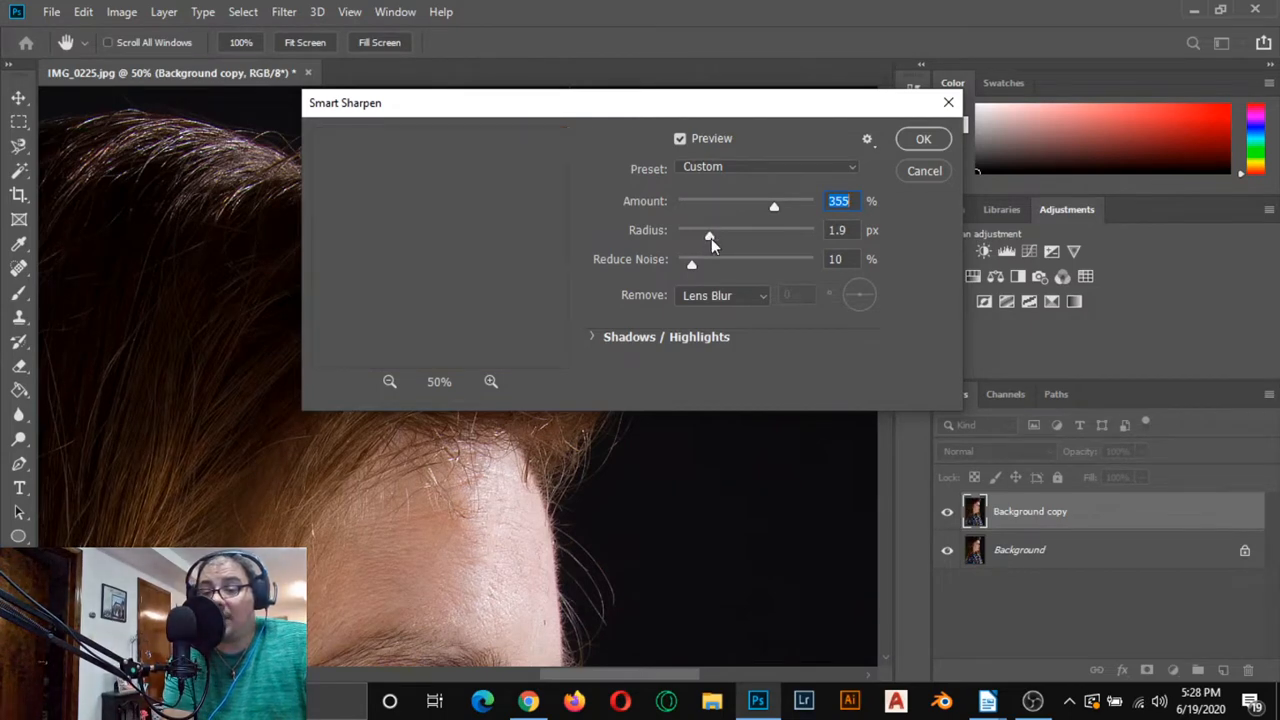
pyautogui.moveTo(707, 235); pyautogui.dragTo(711, 235)
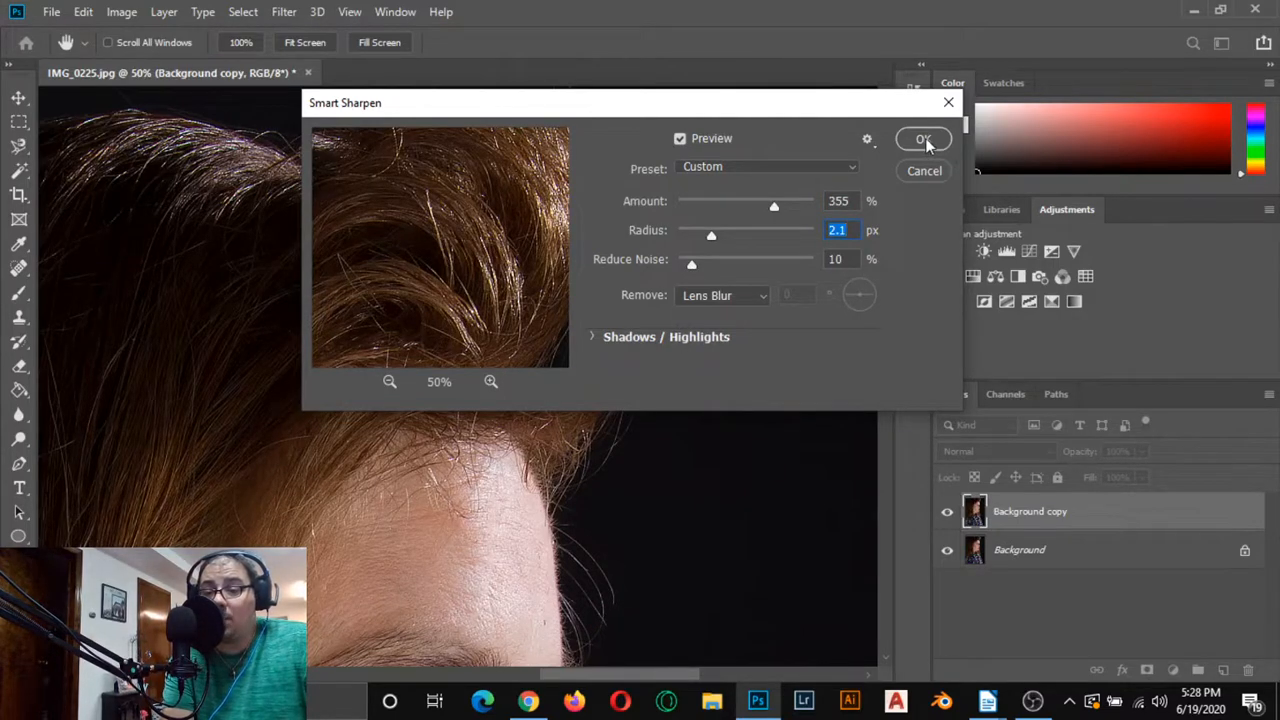
pyautogui.click(922, 138)
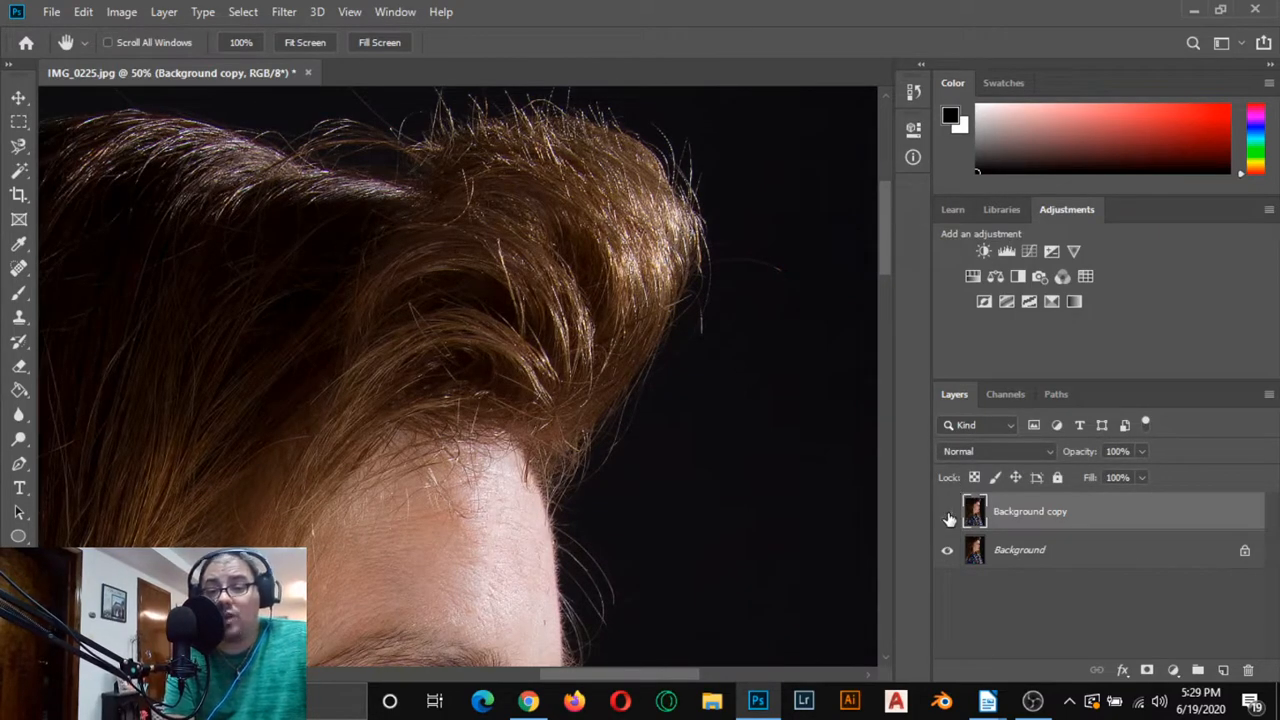
pyautogui.click(947, 511)
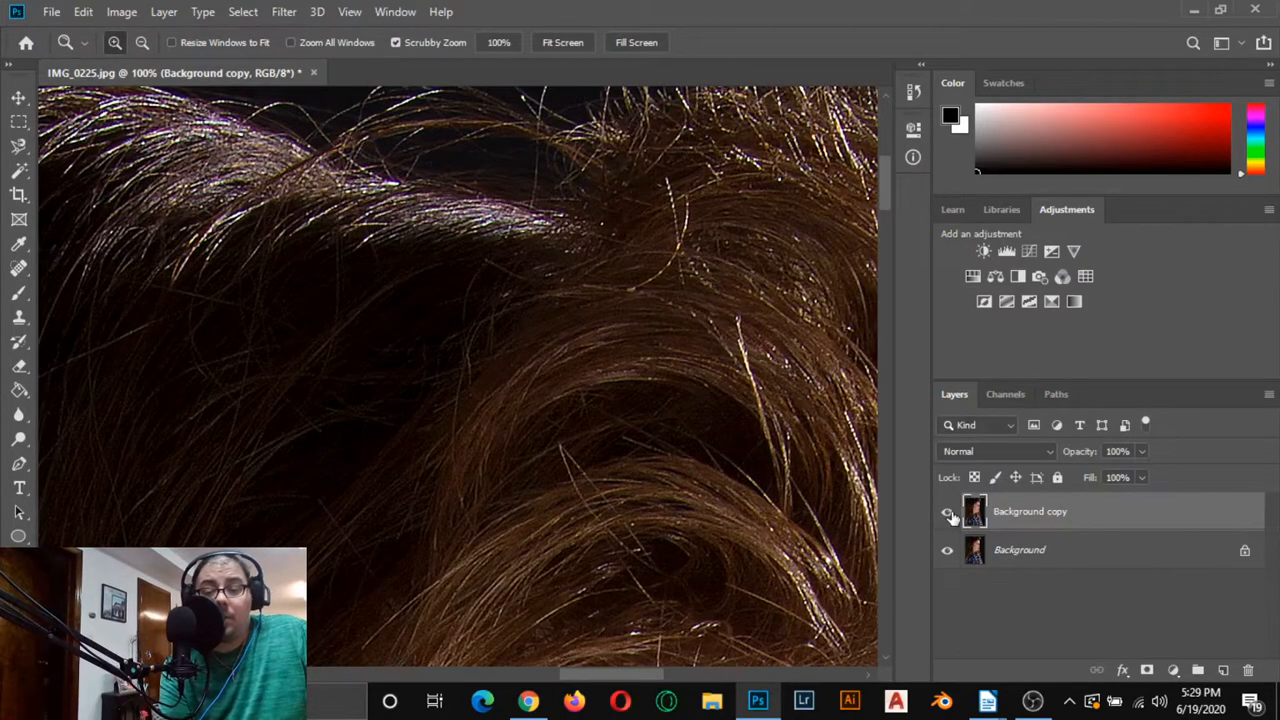
pyautogui.click(947, 511)
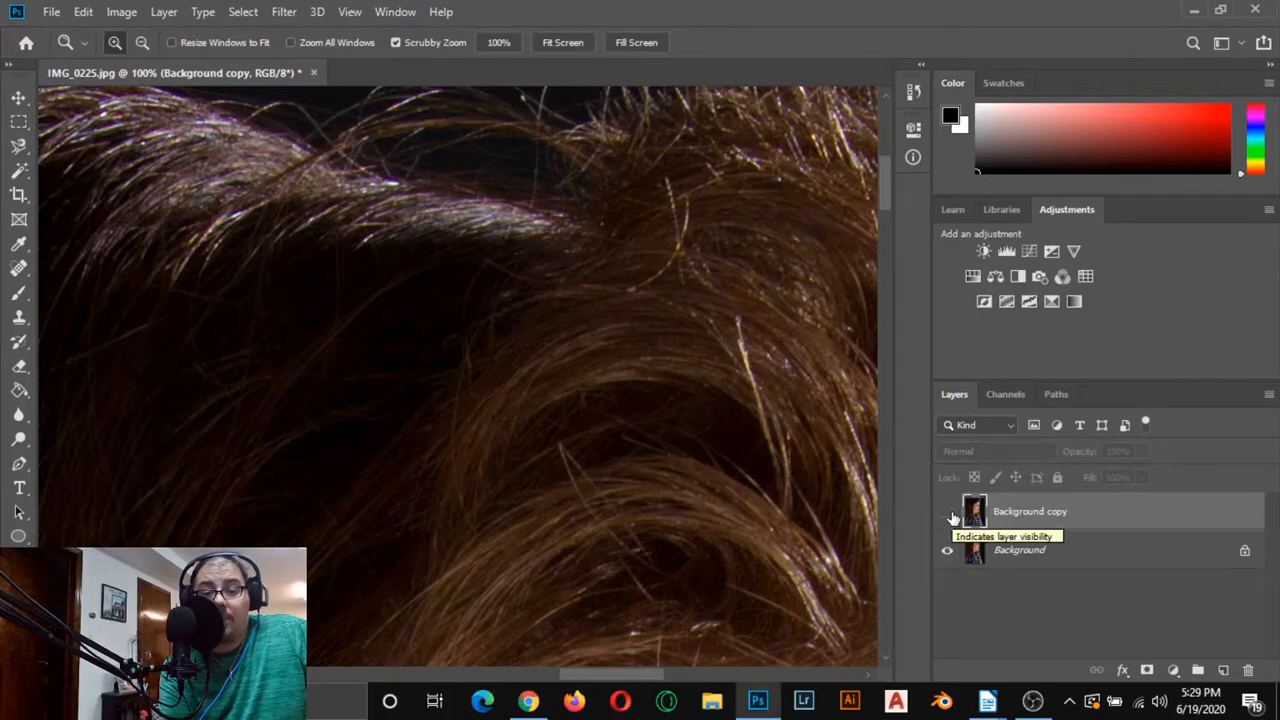
pyautogui.click(947, 511)
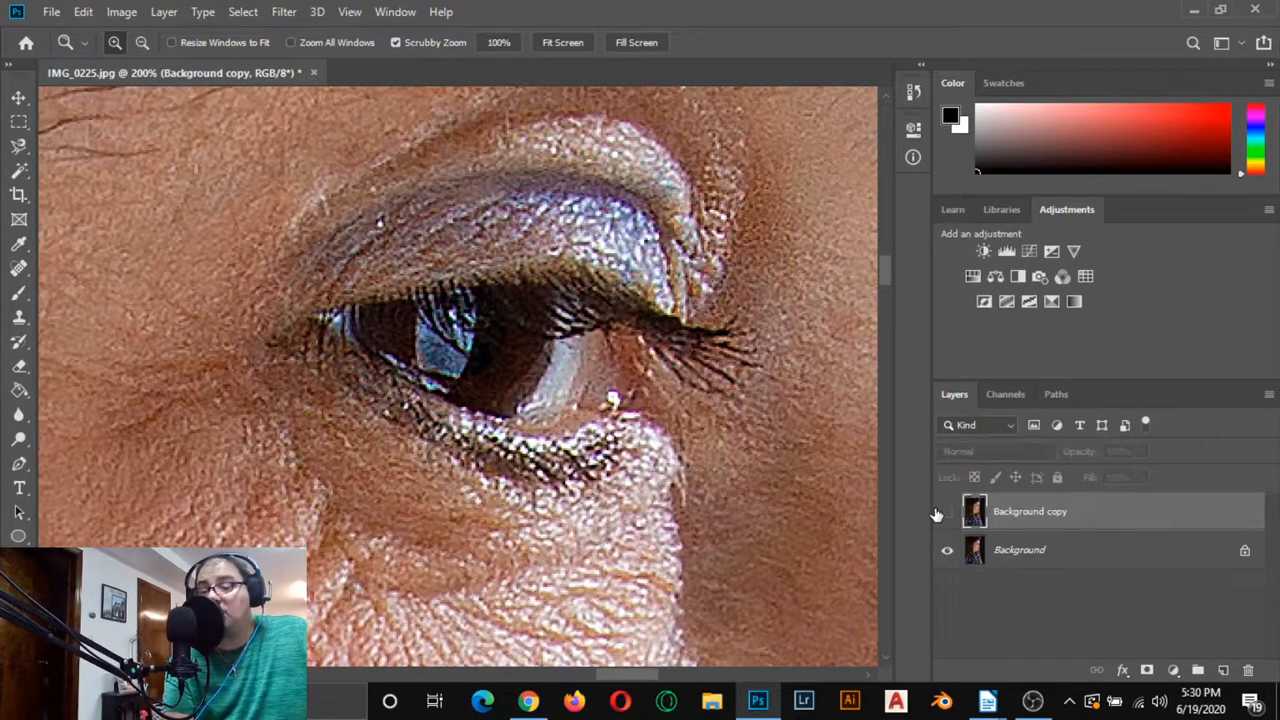
pyautogui.click(947, 511)
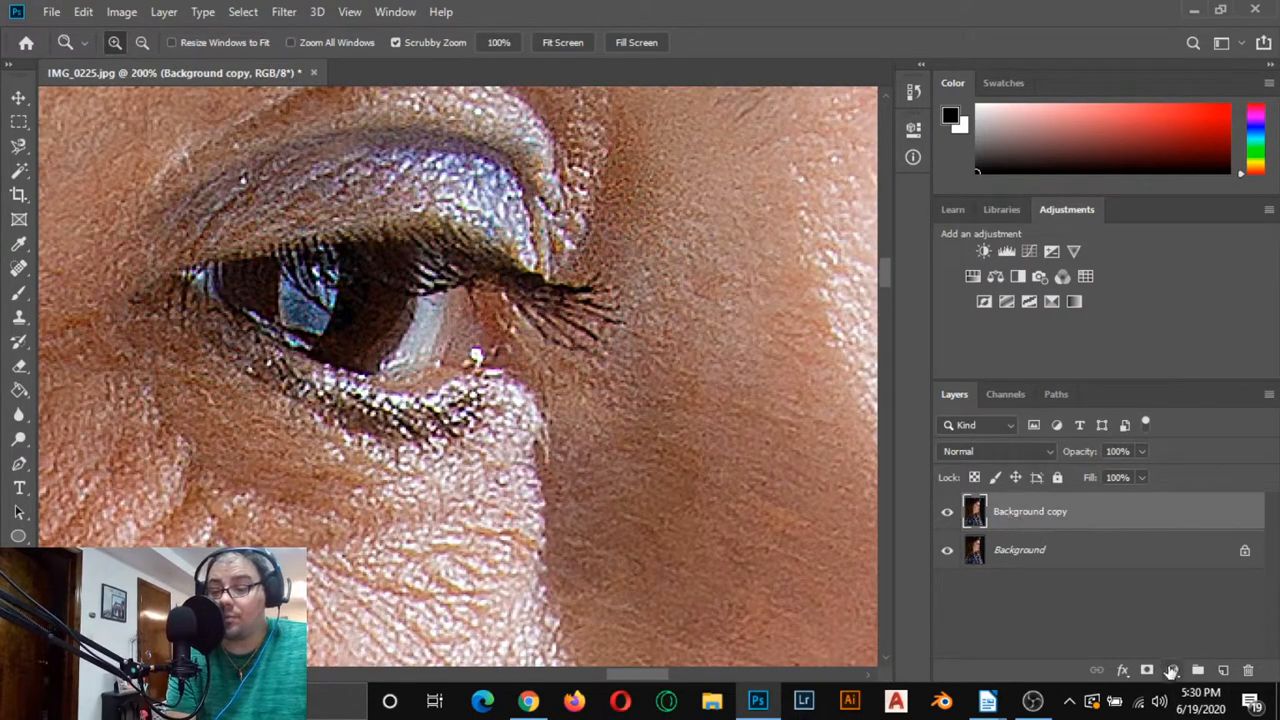
# Add a black hide-all layer mask to the Background copy layer.
pyautogui.click(1147, 670)
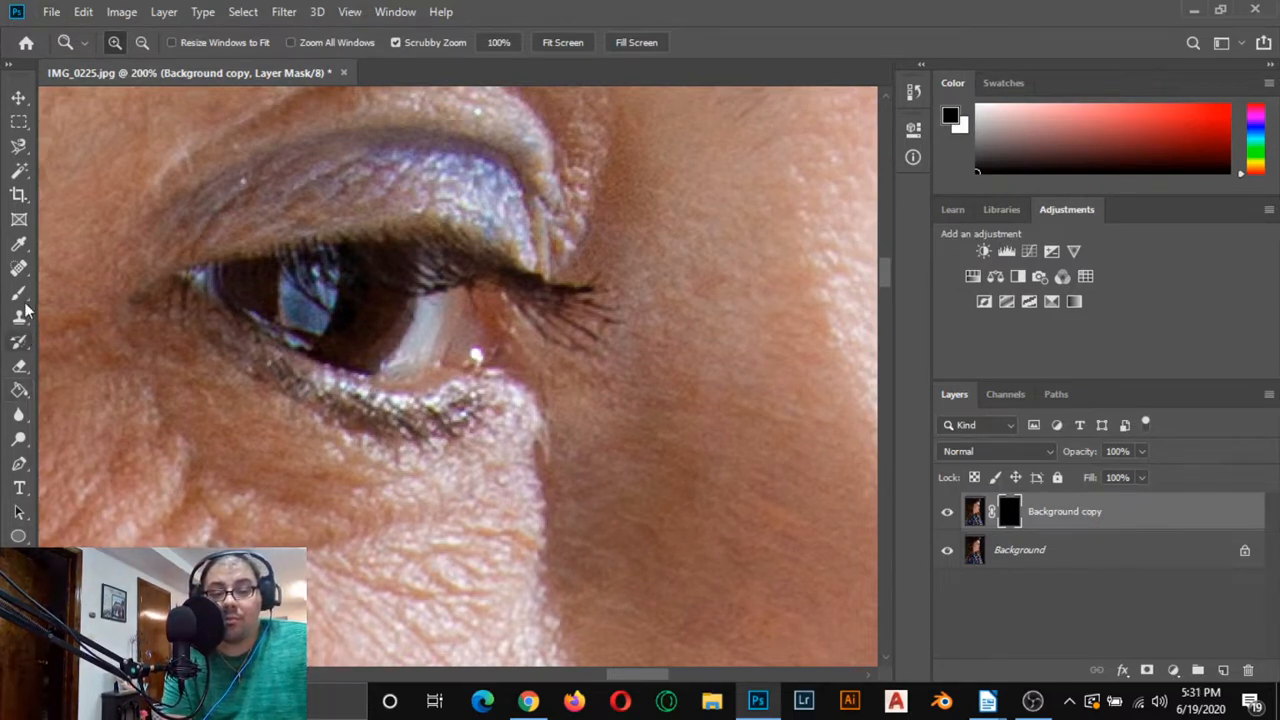
pyautogui.click(20, 293)
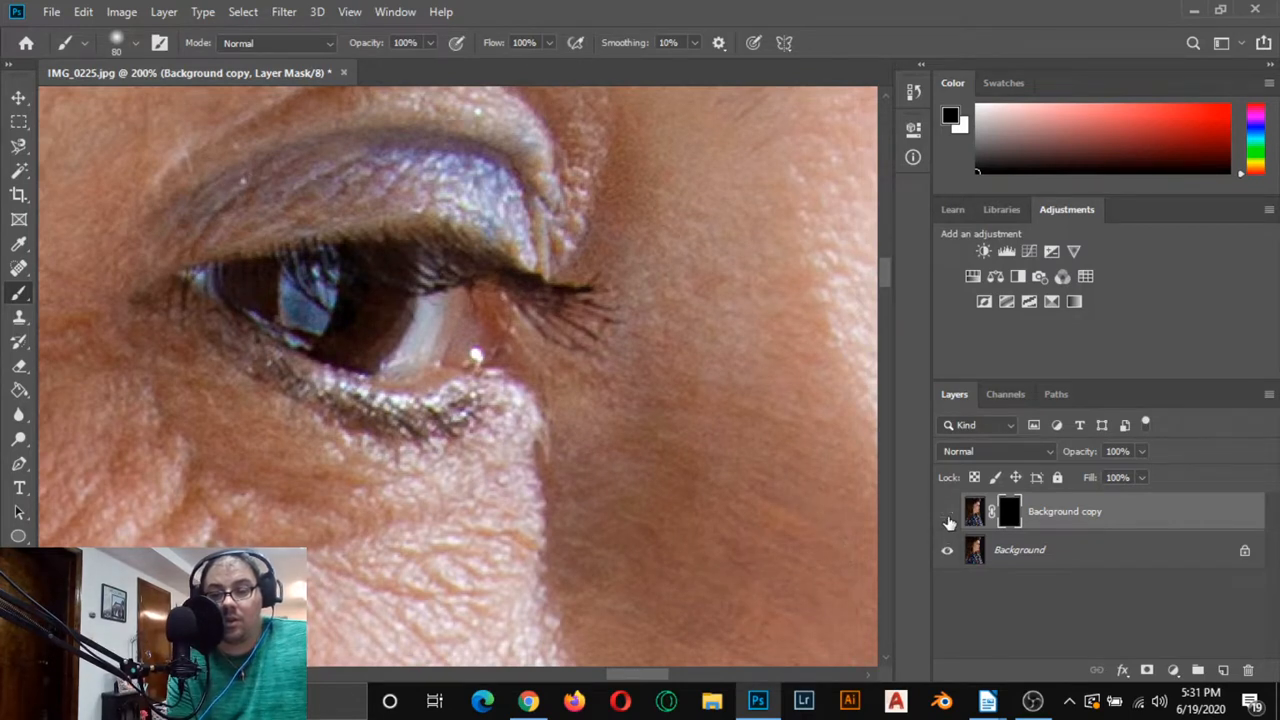
# Paint the mask to reveal sharpening over the iris, eyelid and upper eyelashes.
pyautogui.click(947, 511)
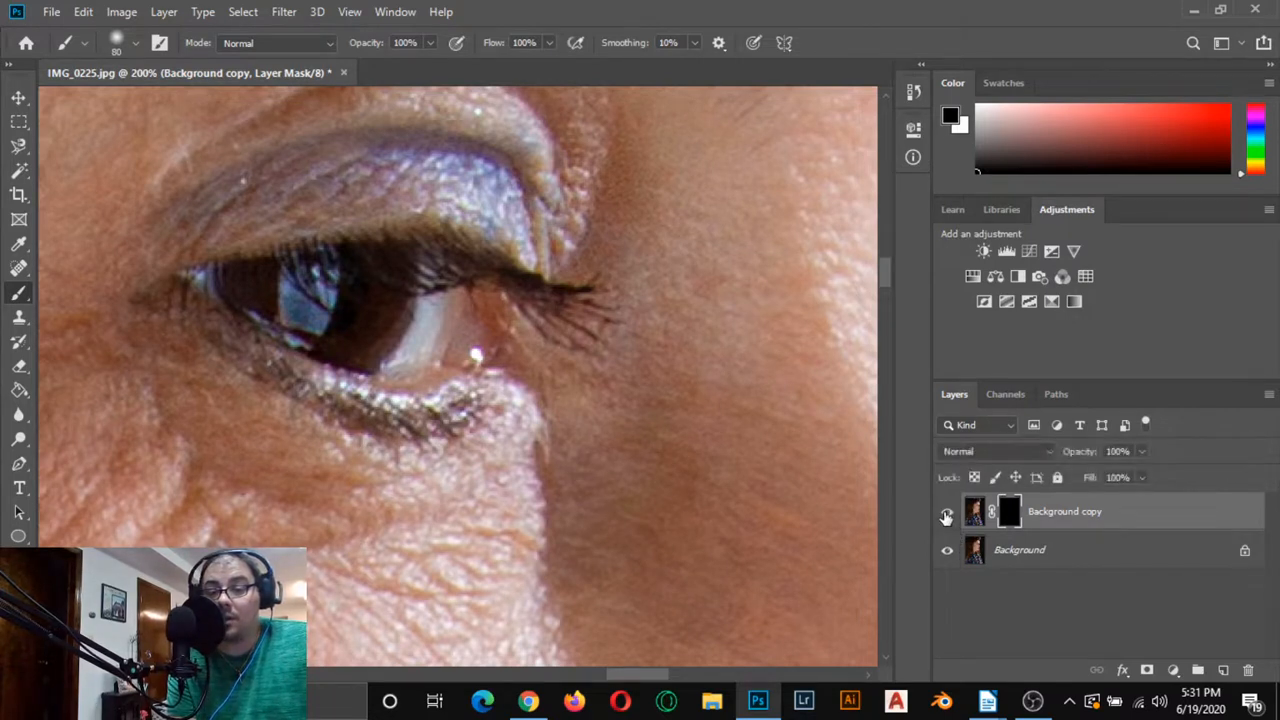
pyautogui.click(946, 511)
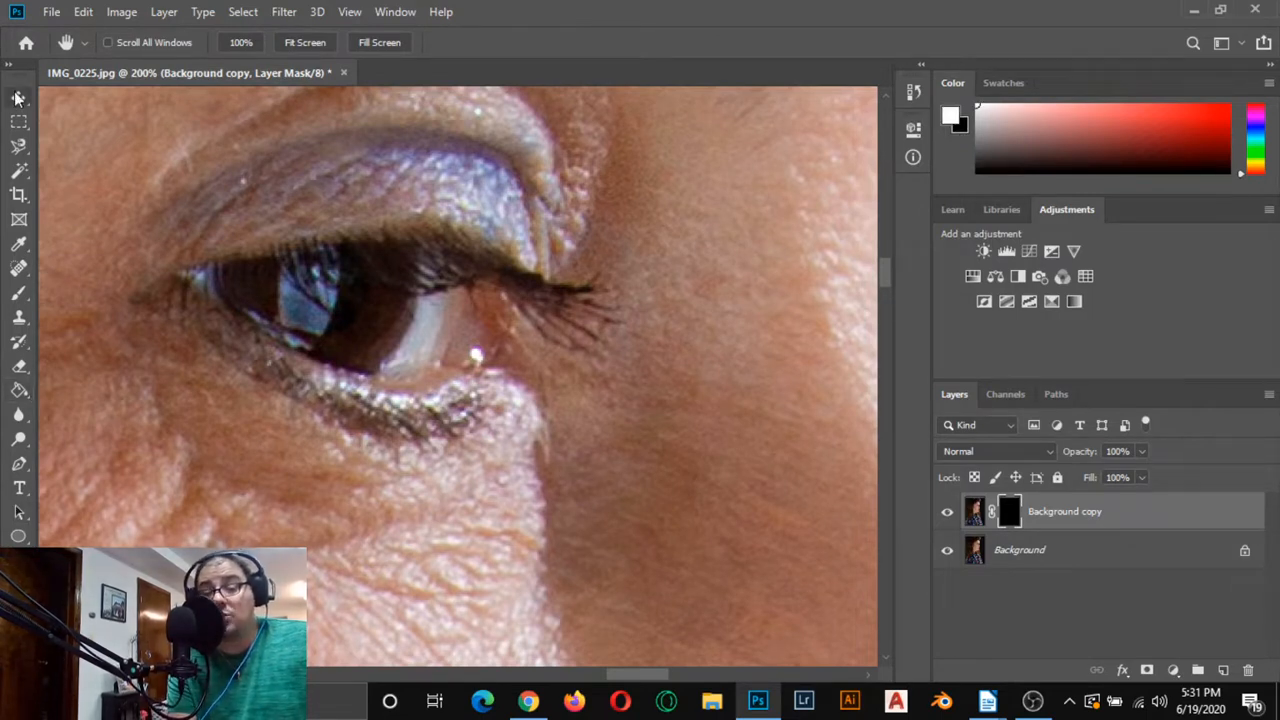
pyautogui.click(18, 293)
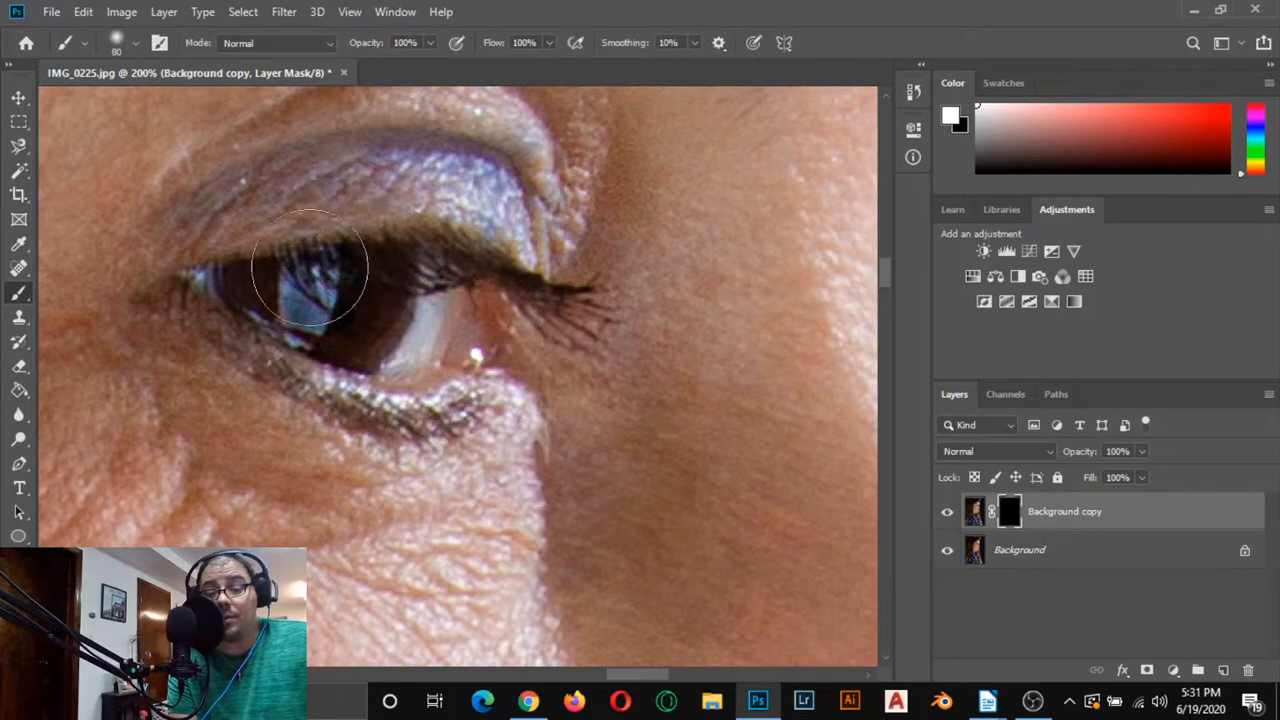
pyautogui.moveTo(310, 270); pyautogui.dragTo(375, 195)
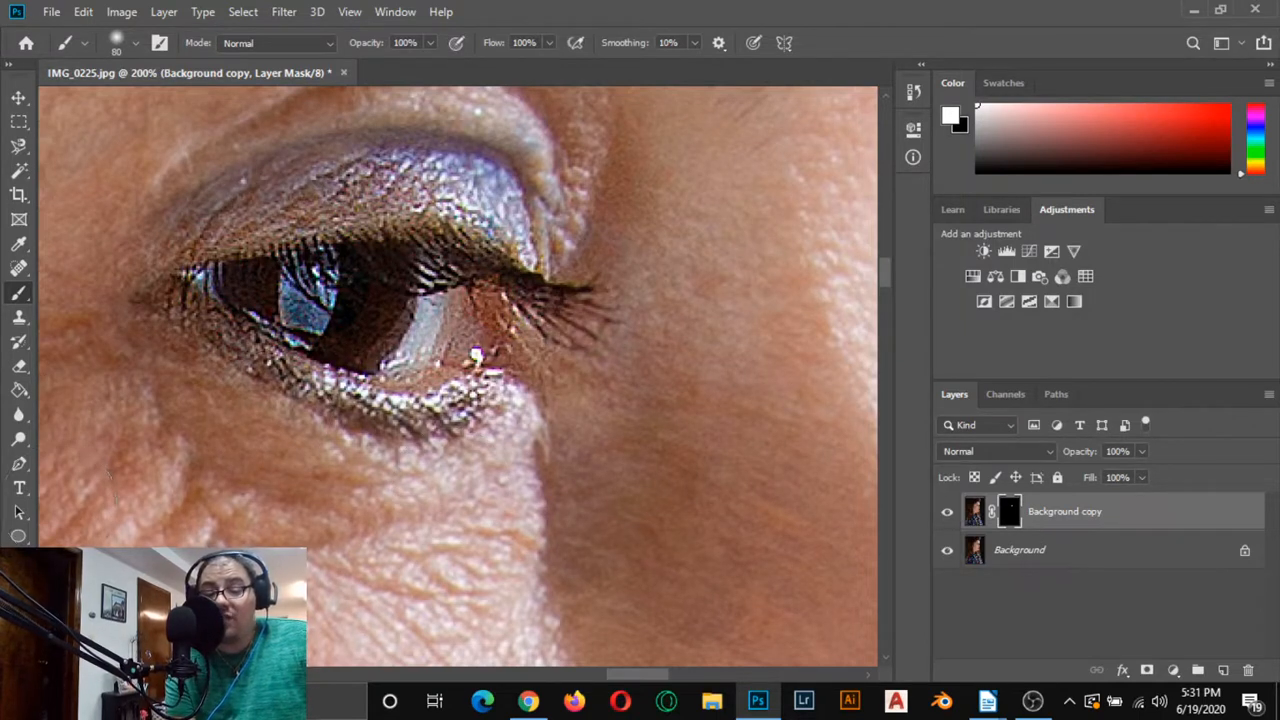
pyautogui.click(951, 115)
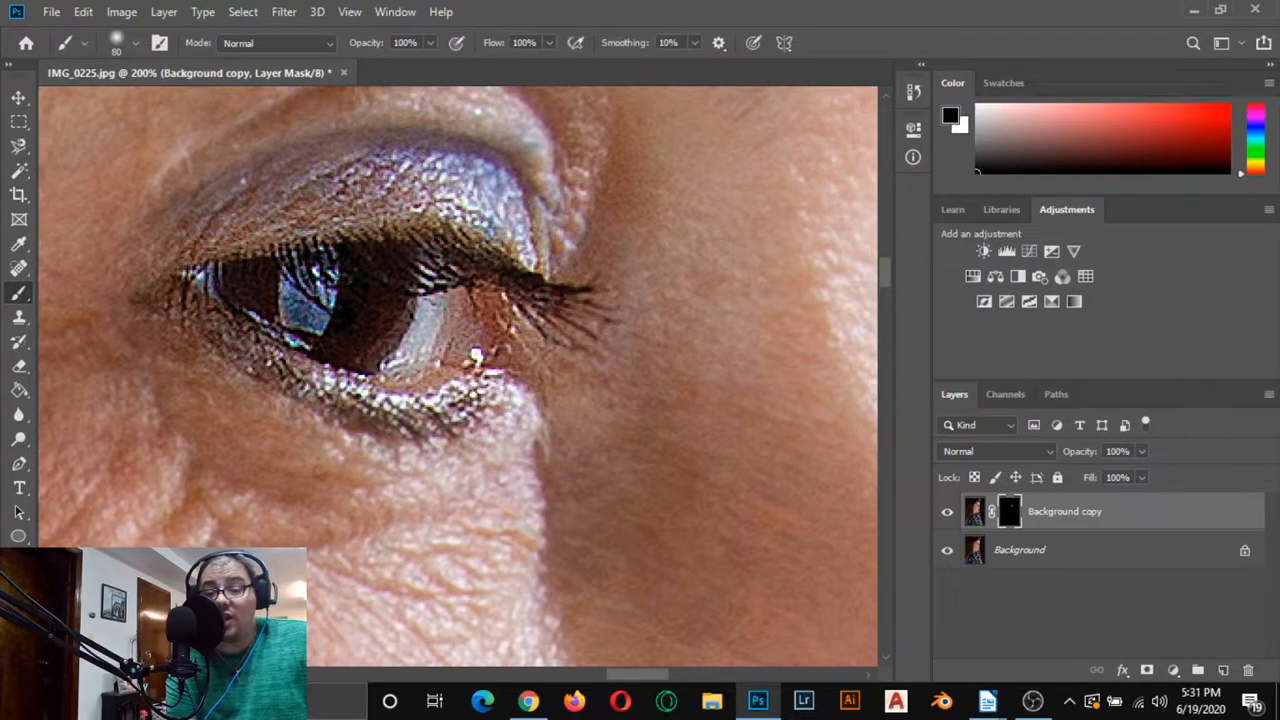
pyautogui.moveTo(215, 455)
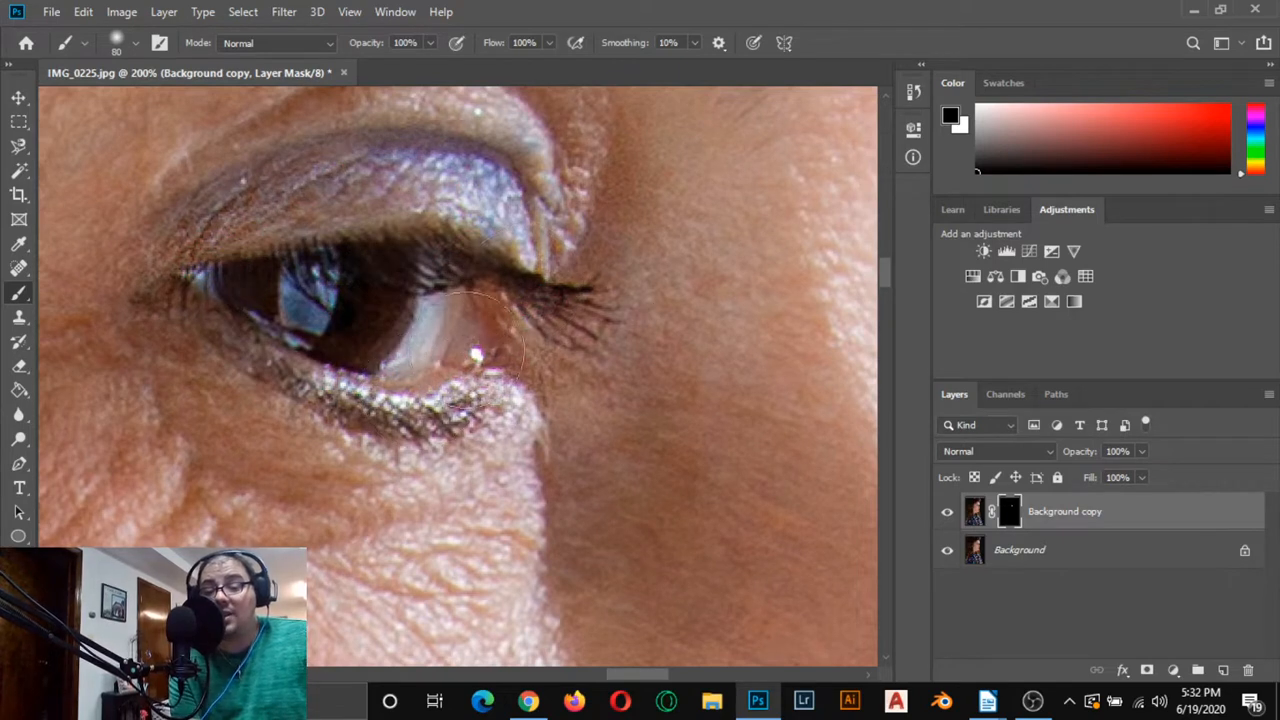
pyautogui.moveTo(90, 290)
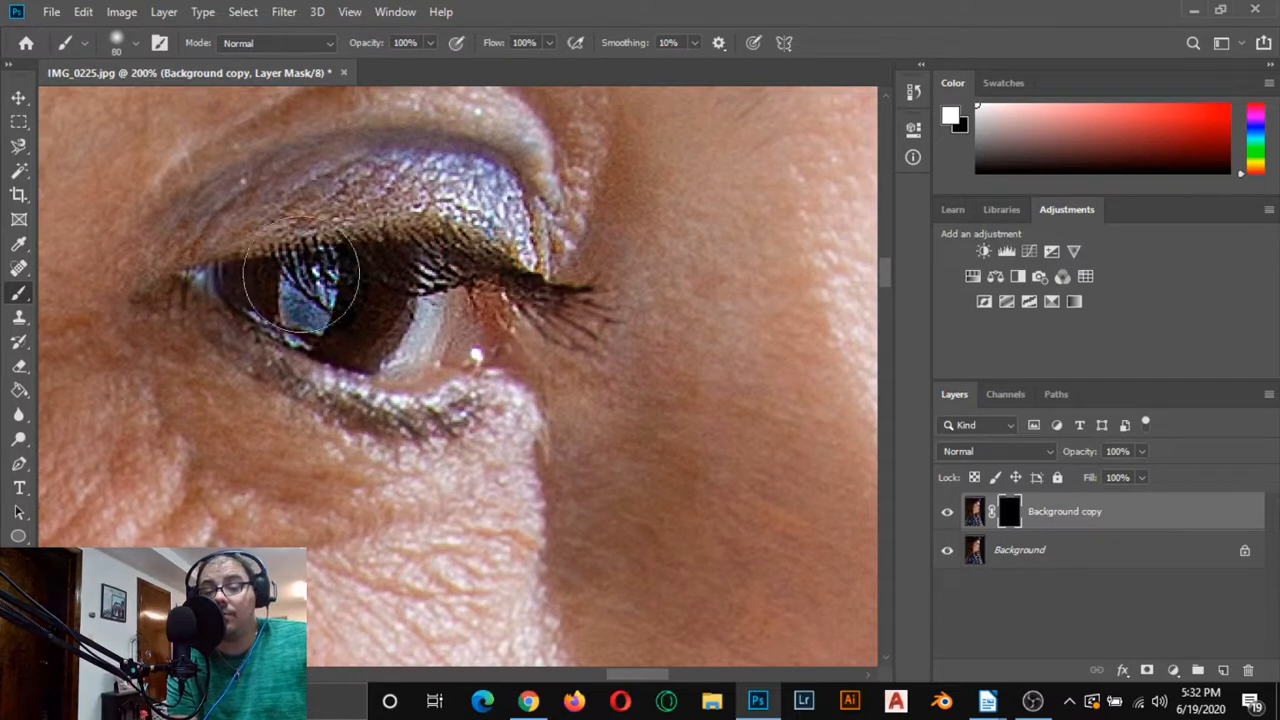
pyautogui.moveTo(300, 275); pyautogui.dragTo(515, 355)
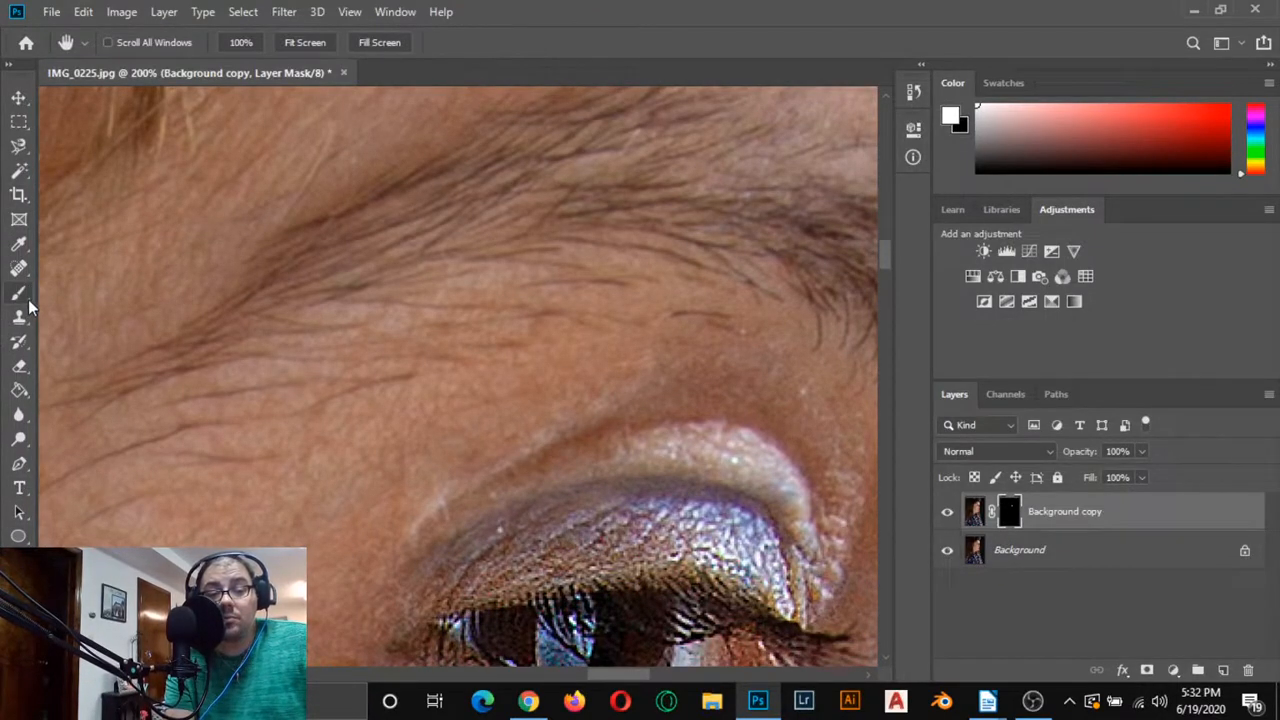
# Zoom out and paint white over the hair highlights on the layer mask.
pyautogui.click(18, 293)
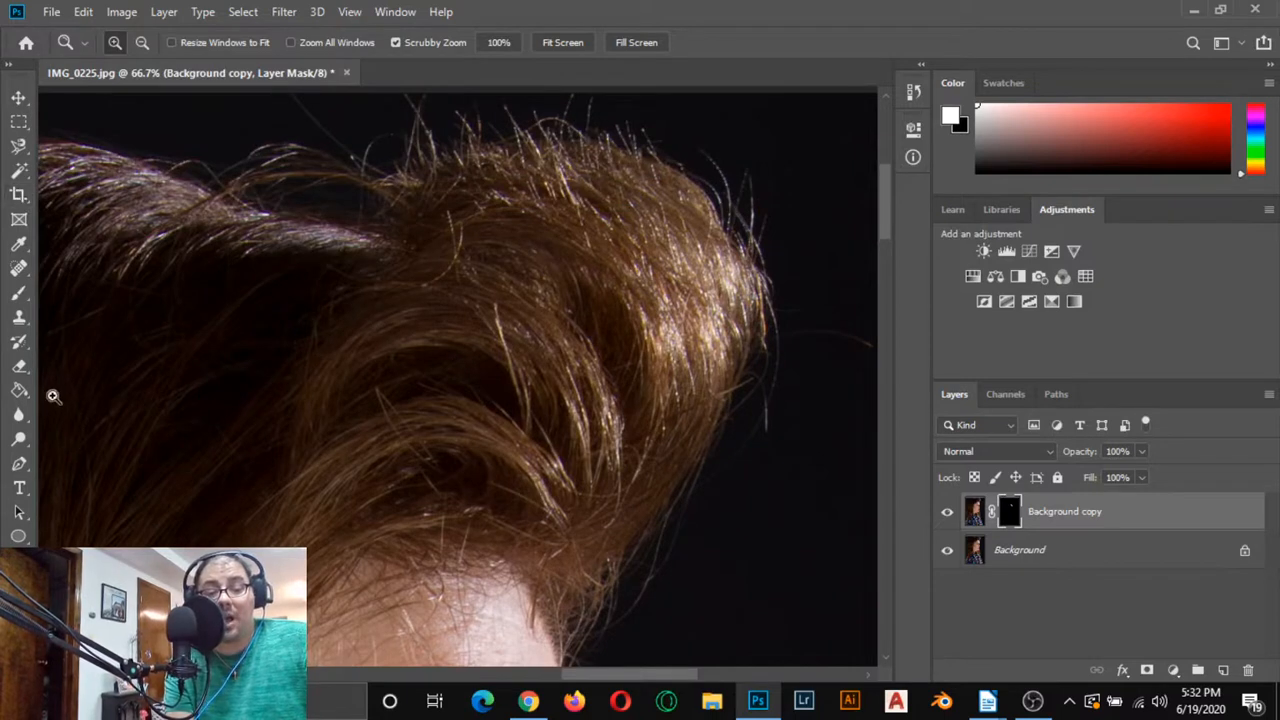
pyautogui.moveTo(20, 290)
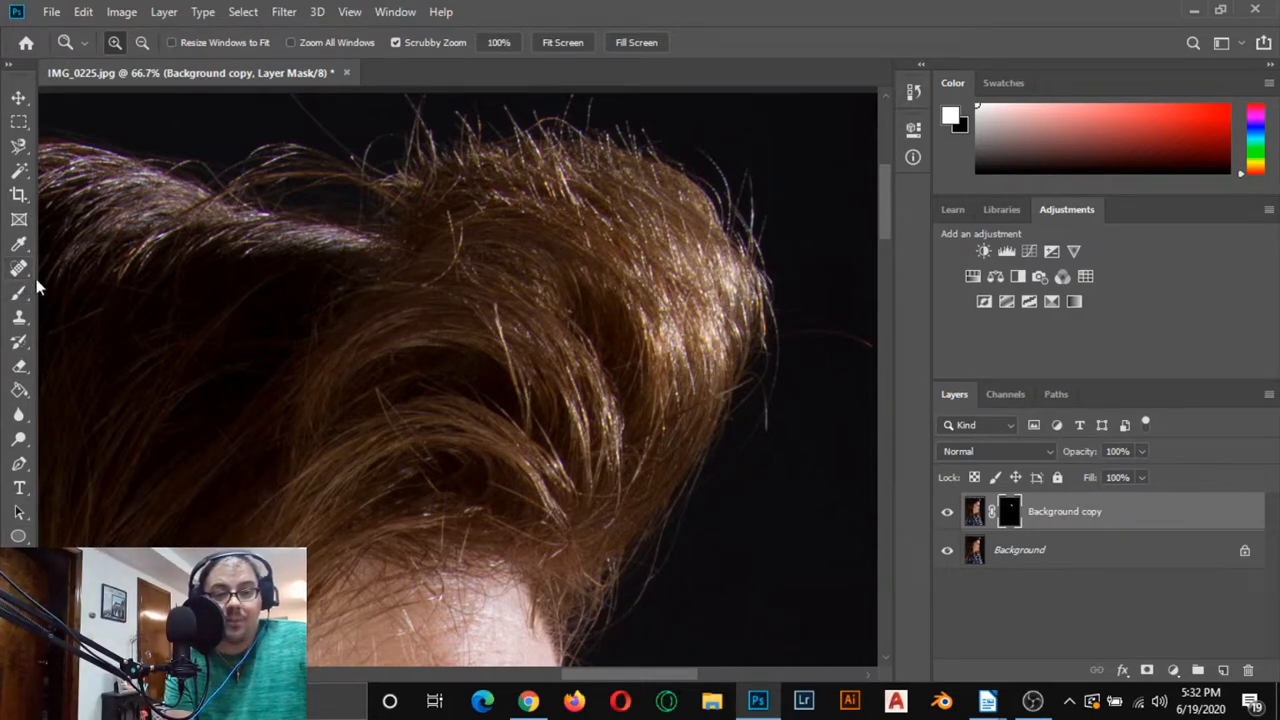
pyautogui.click(18, 293)
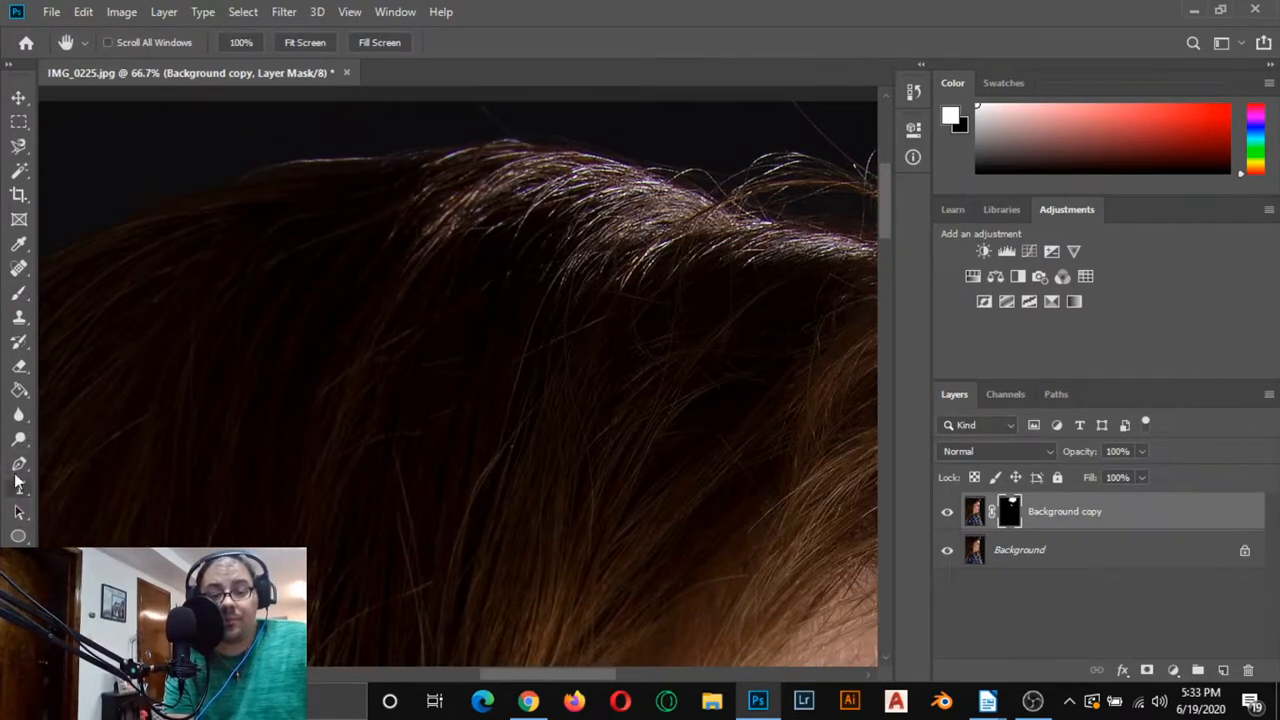
# Set Background copy opacity to 38% and toggle its visibility to compare.
pyautogui.click(18, 293)
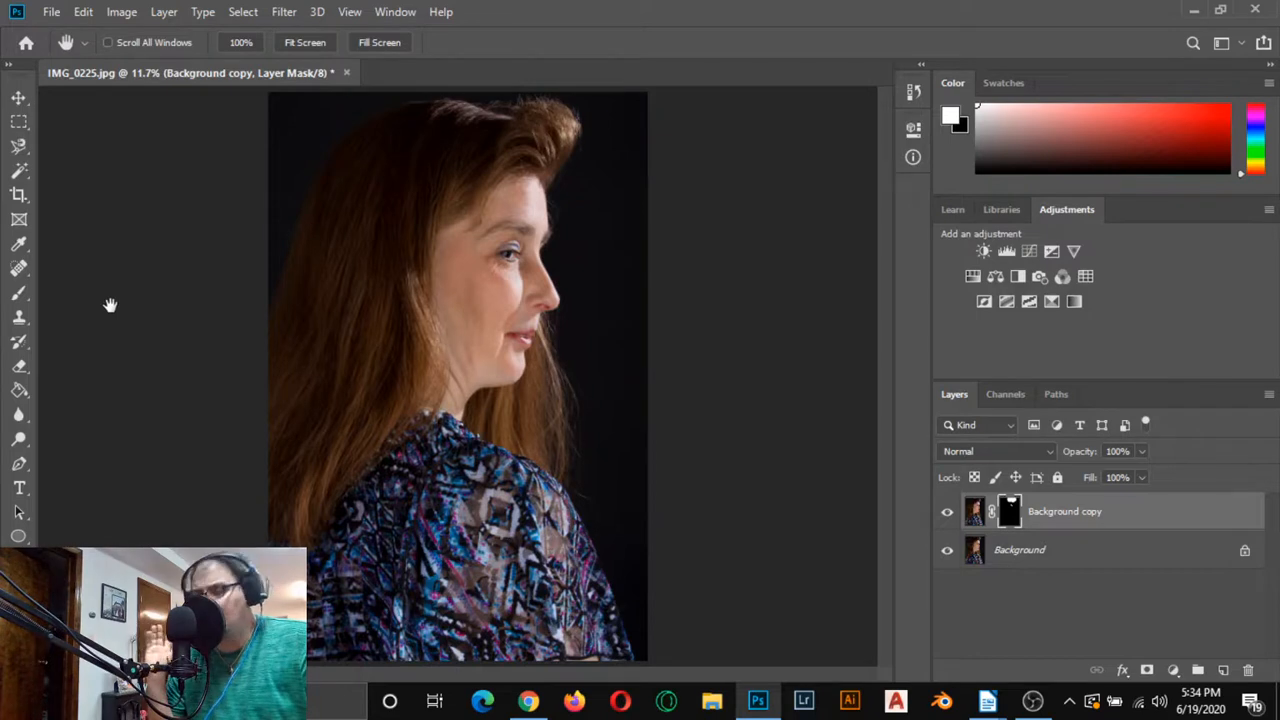
pyautogui.moveTo(258, 290)
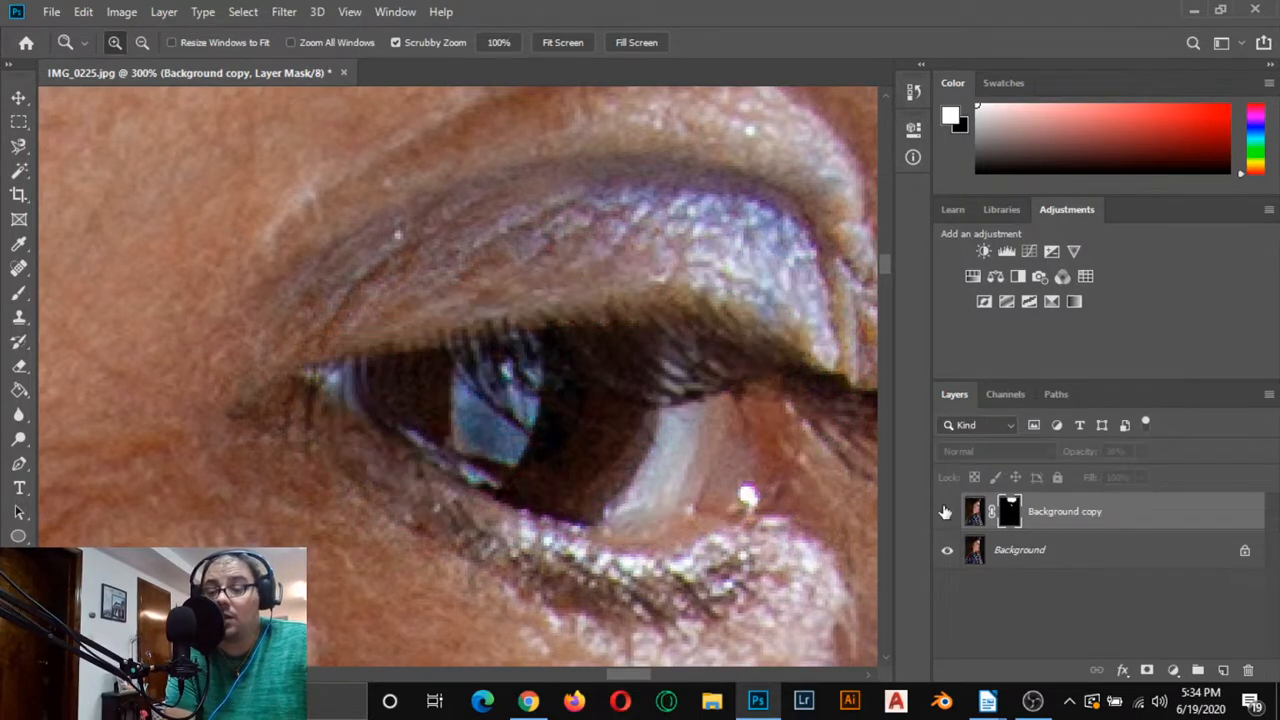
pyautogui.click(946, 511)
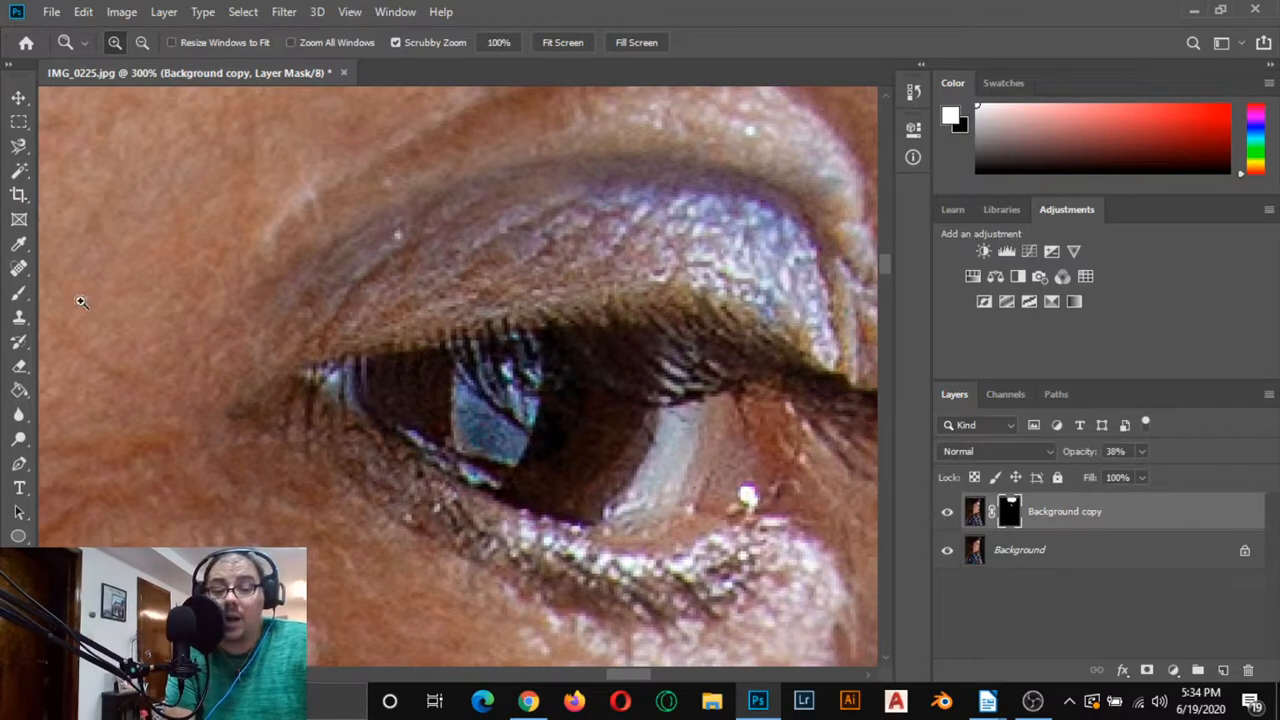
pyautogui.click(19, 146)
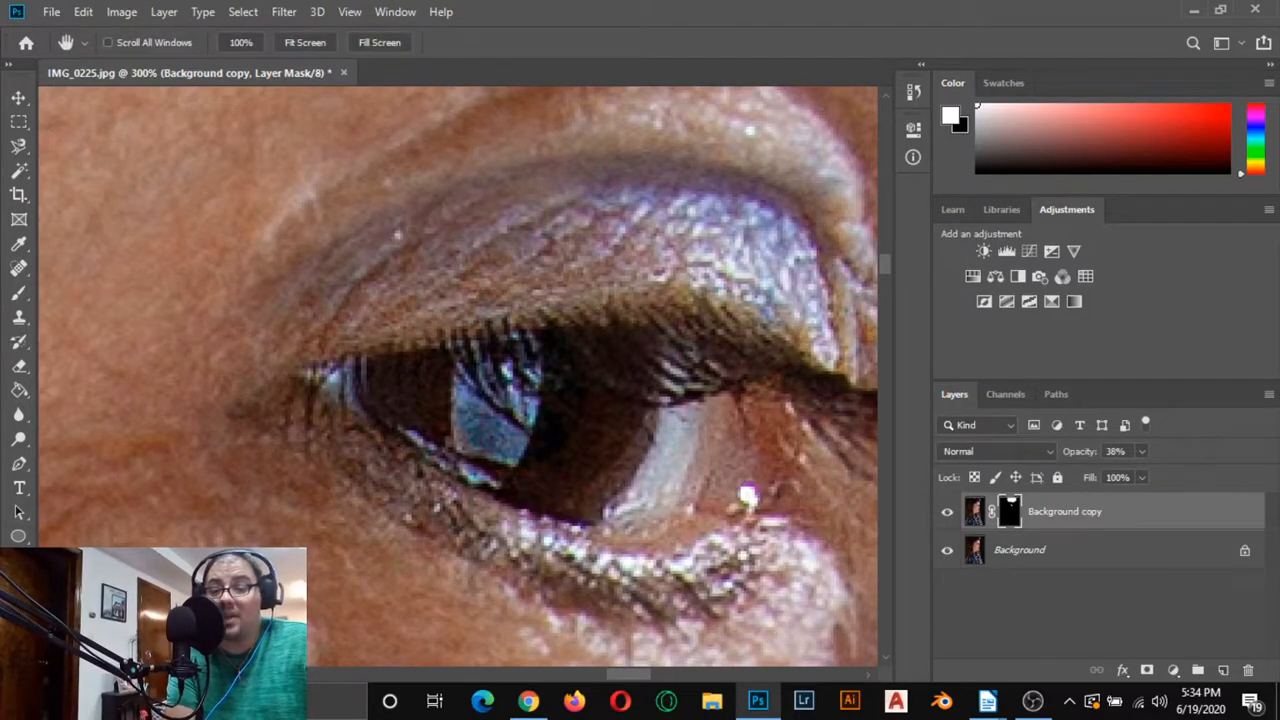